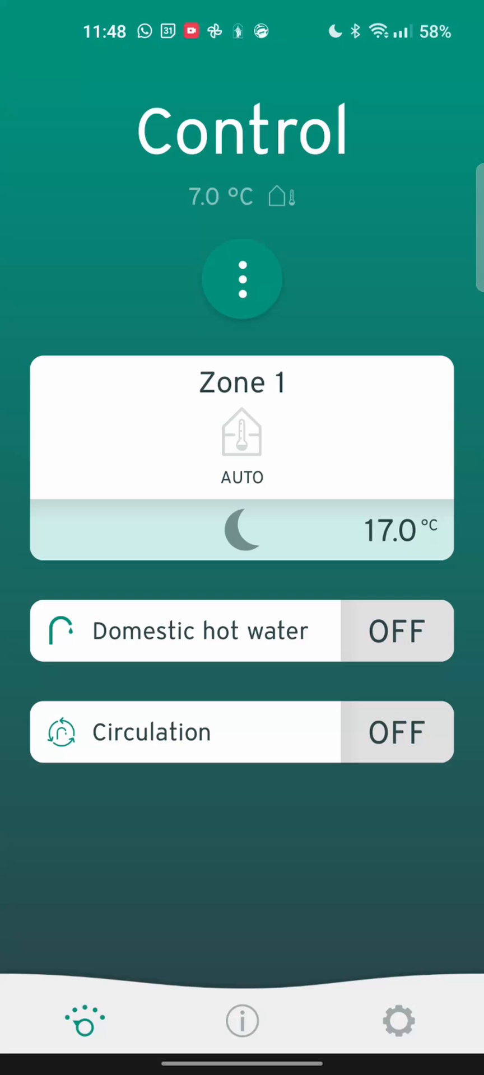
# Step: Open Zone 1's heating settings from the Control screen's Zone 1 card
pyautogui.click(241, 425)
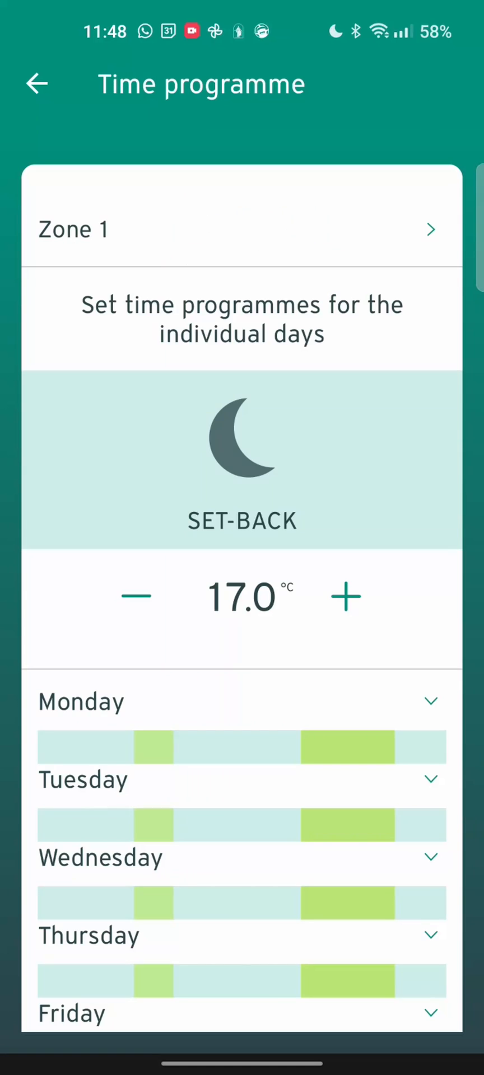
# Step: Review Monday's two heating periods, keep Zone 1 in Auto, and return to Control
pyautogui.scroll(3)
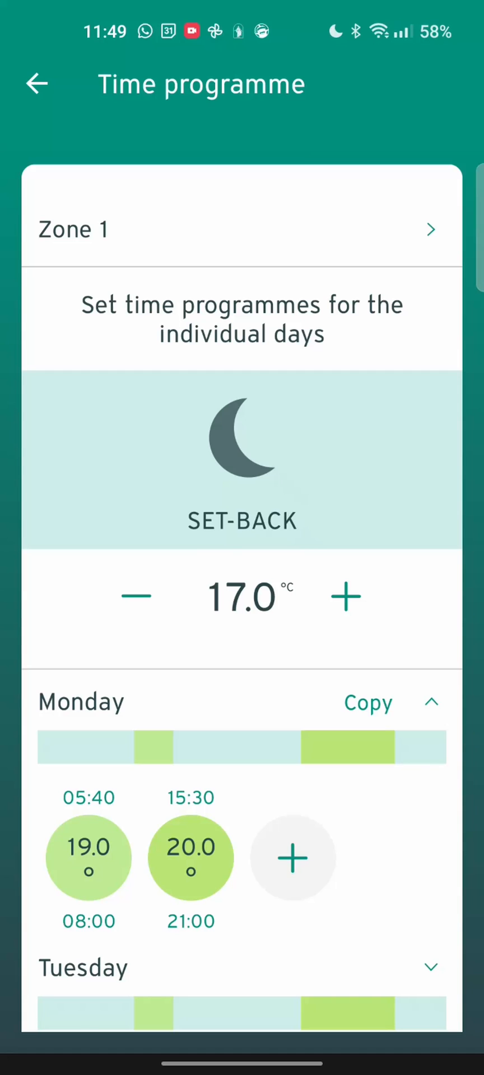
pyautogui.click(37, 83)
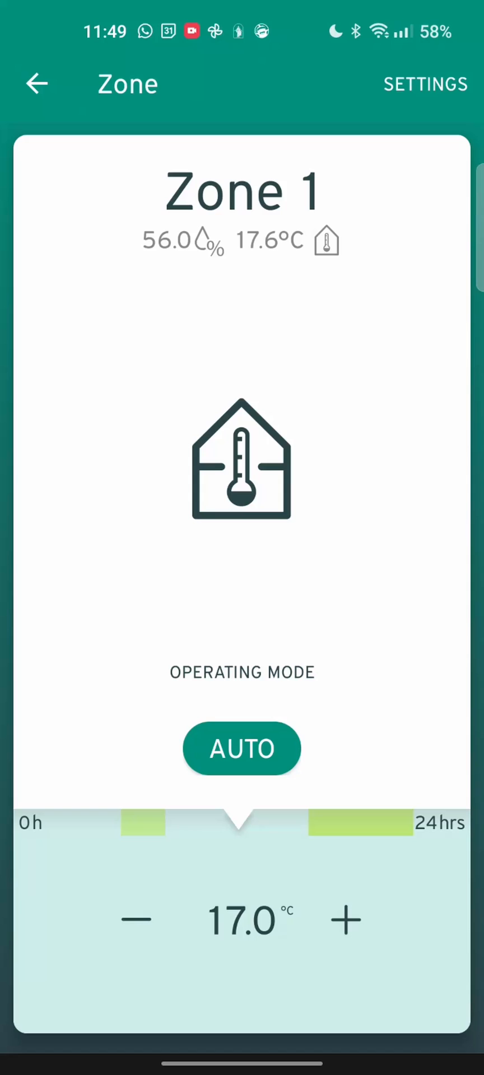
pyautogui.click(241, 749)
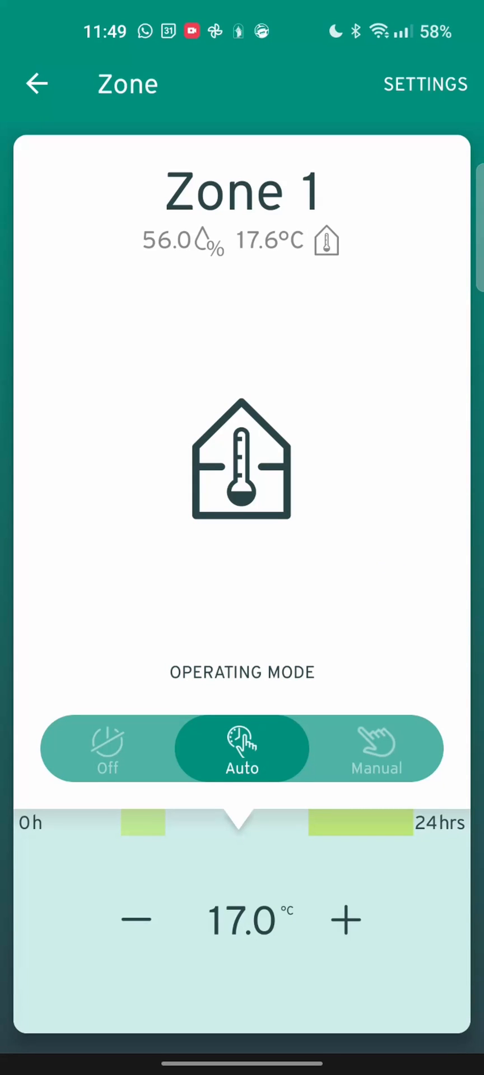
pyautogui.click(242, 748)
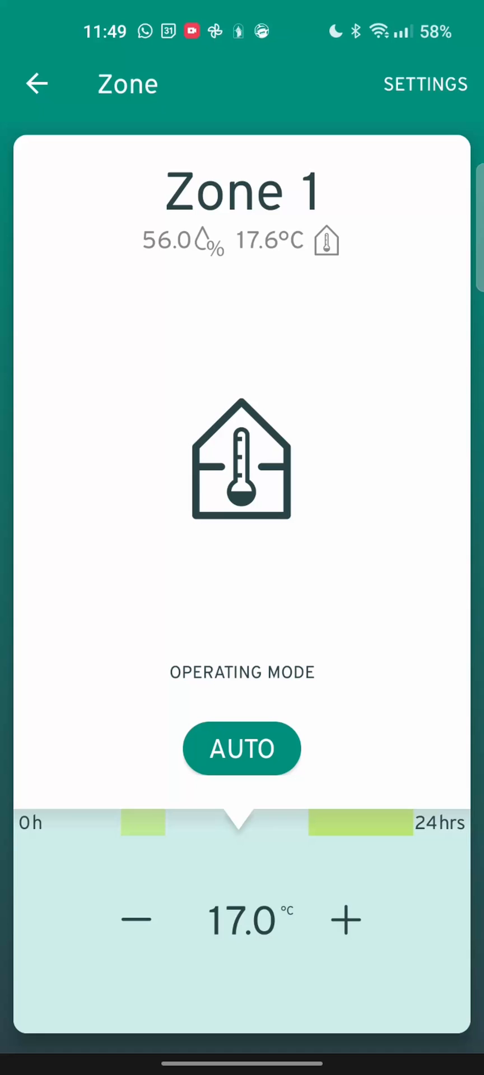
pyautogui.click(36, 83)
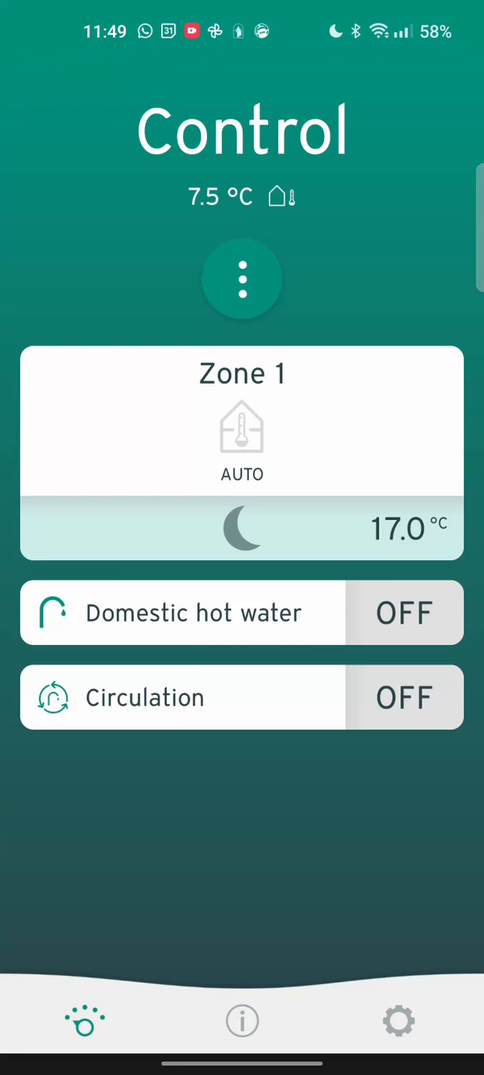
# Step: Open domestic hot water, view its operating modes, then its 48.0 °C time programme
pyautogui.click(194, 612)
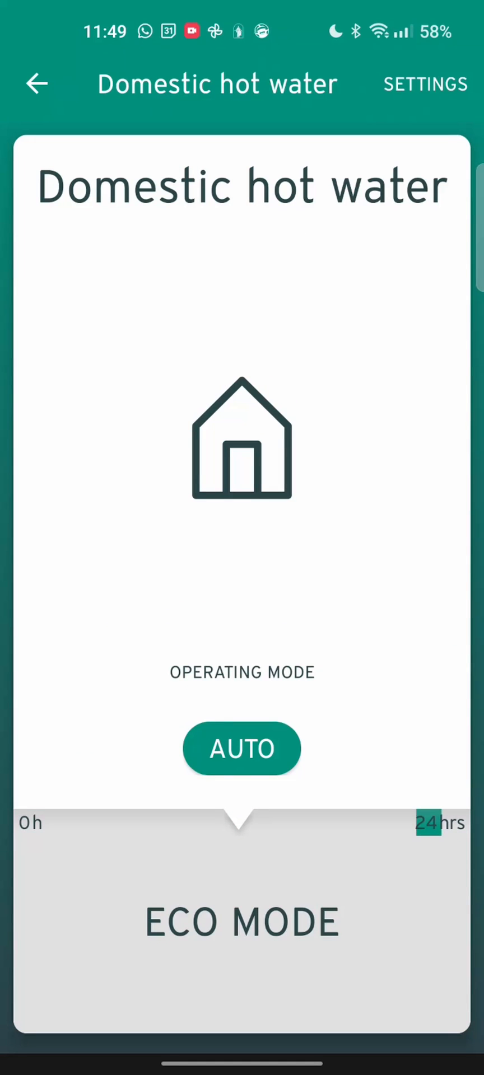
pyautogui.click(242, 748)
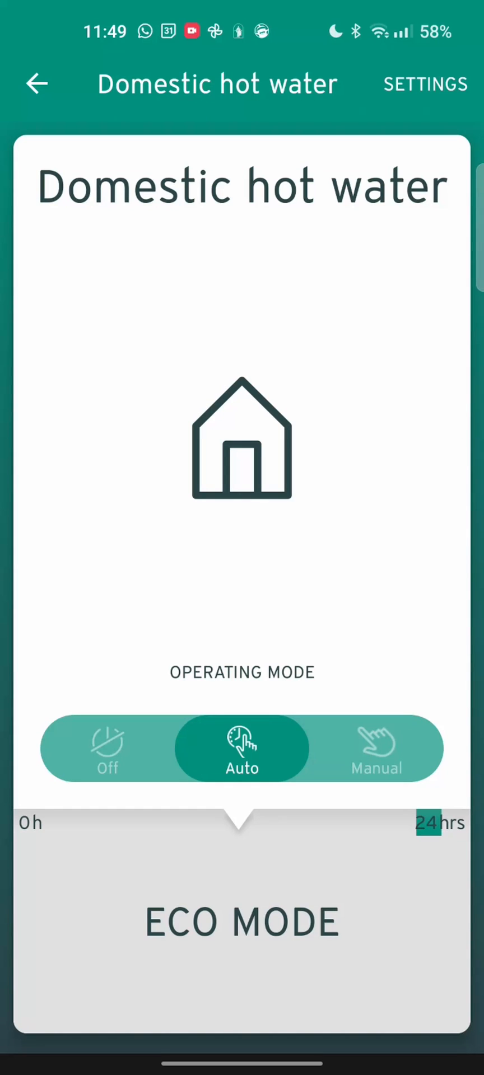
pyautogui.click(241, 748)
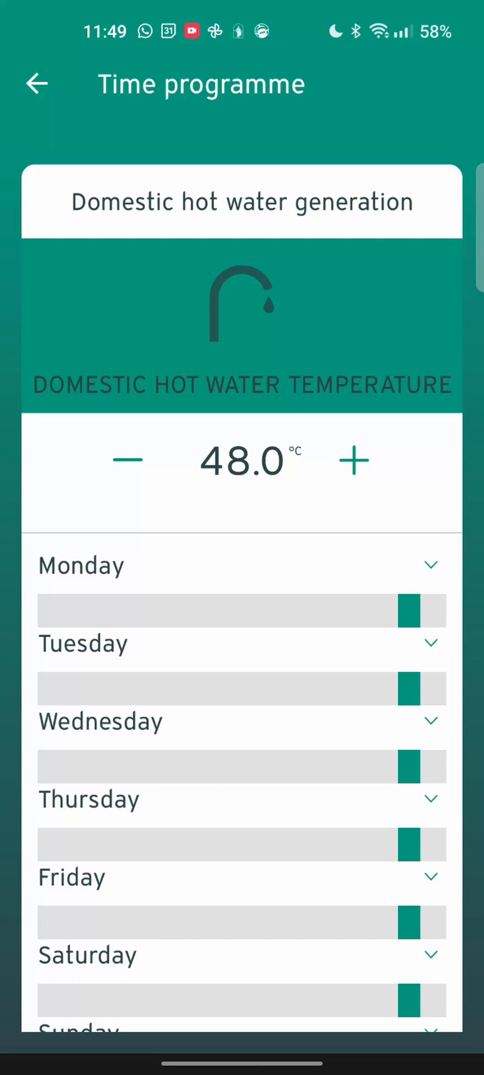
# Step: Edit Monday's hot water period ending 22:30, copy it onto Wednesday, and apply
pyautogui.click(430, 564)
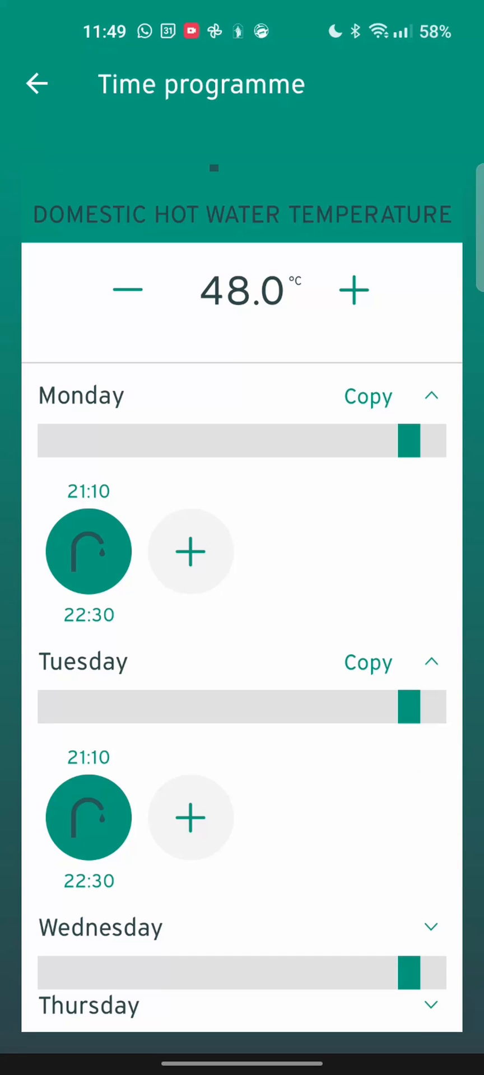
pyautogui.click(88, 550)
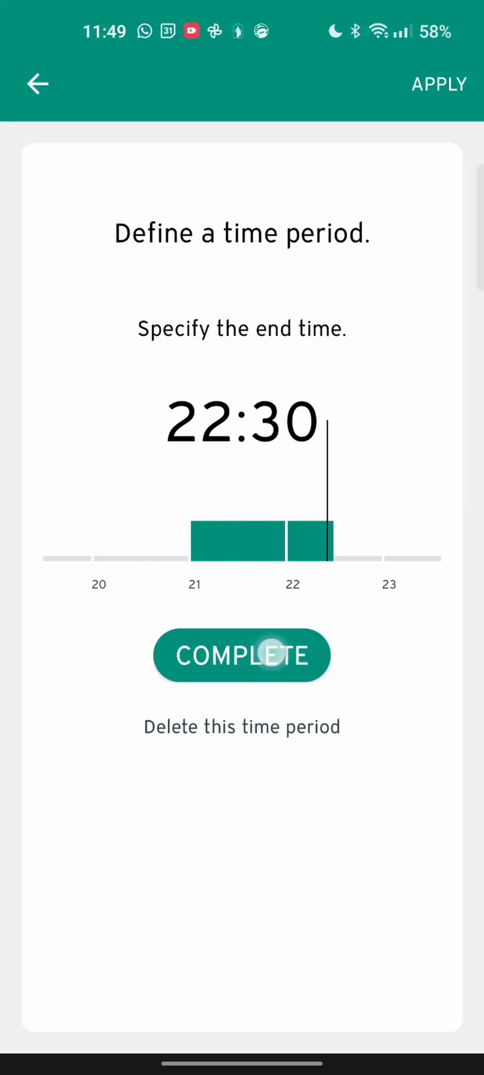
pyautogui.click(241, 654)
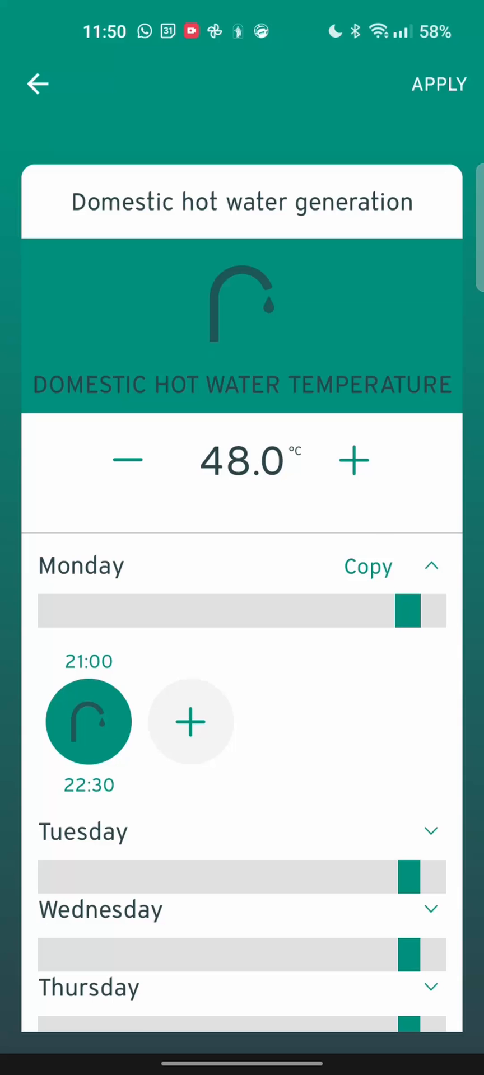
pyautogui.click(367, 566)
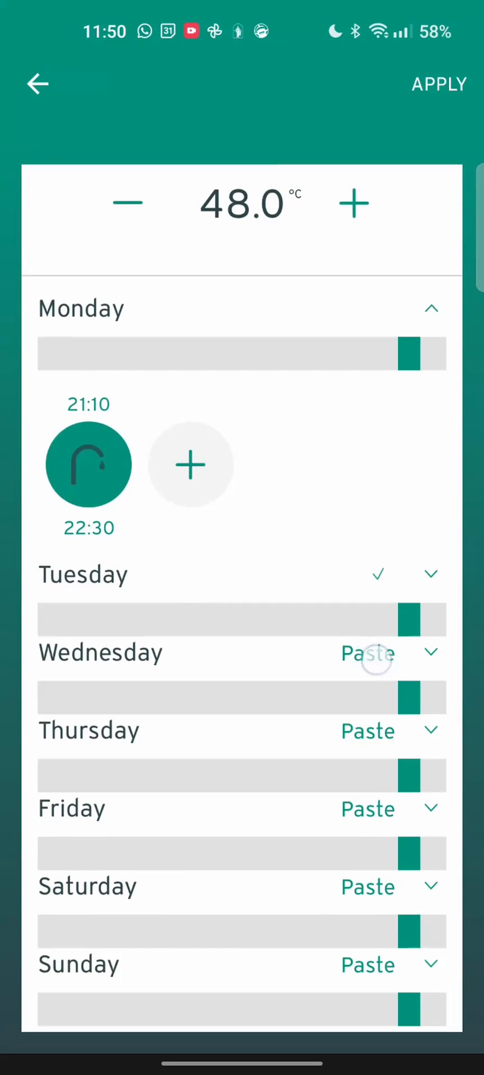
pyautogui.click(368, 654)
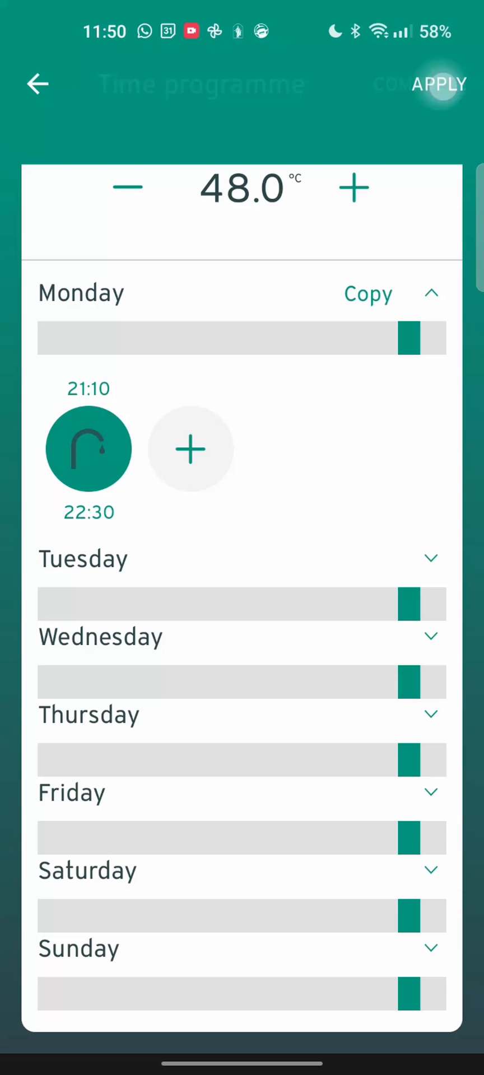
pyautogui.click(37, 83)
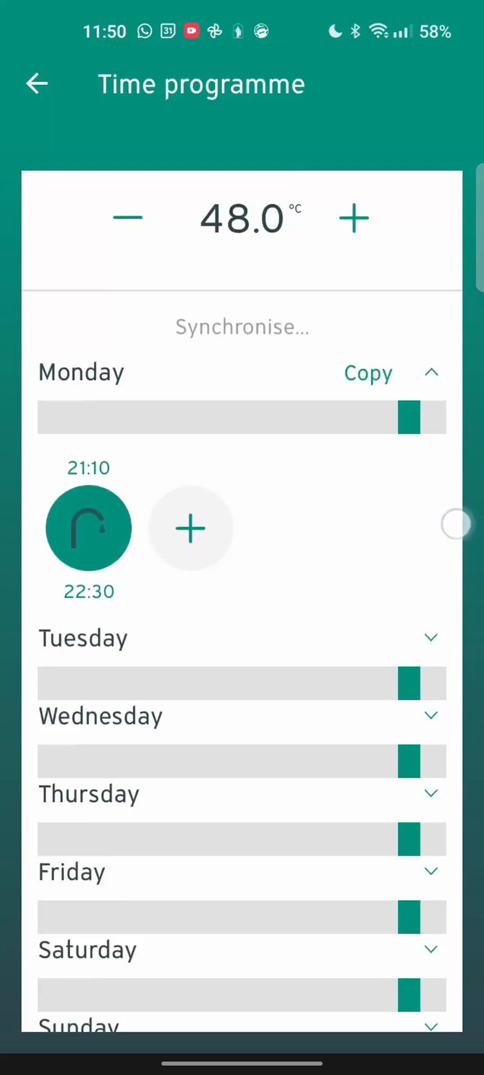
# Step: Re-edit Monday's hot water period to 21:00–22:30 and save the schedule
pyautogui.click(88, 528)
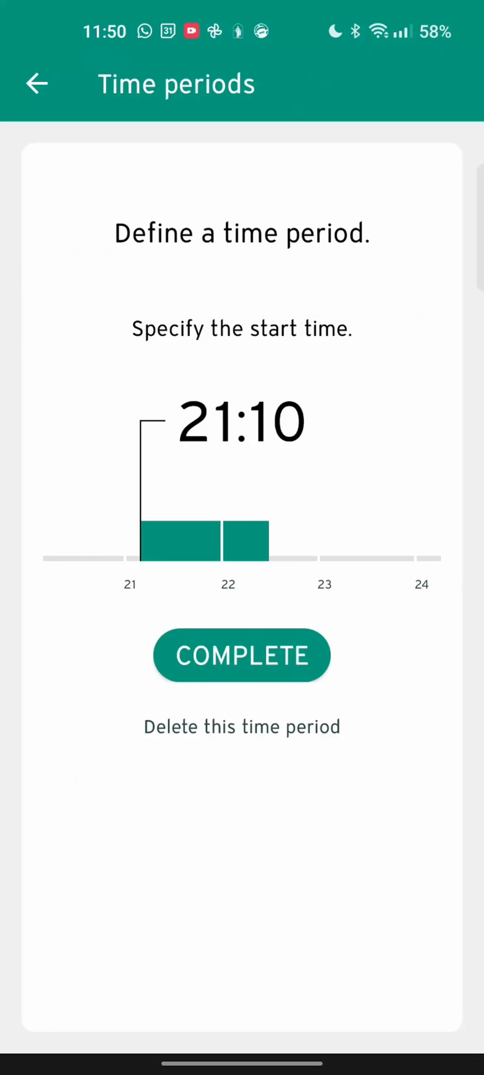
pyautogui.click(241, 654)
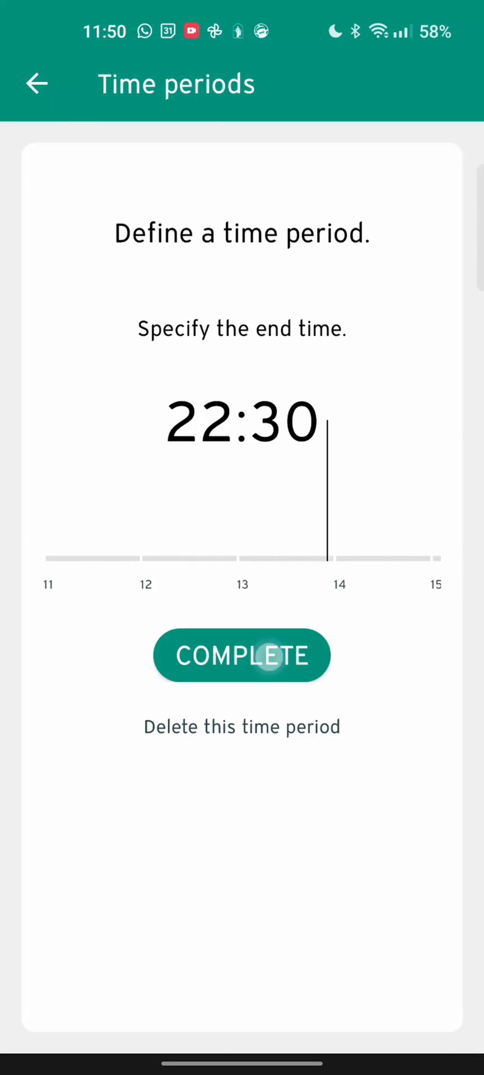
pyautogui.click(241, 655)
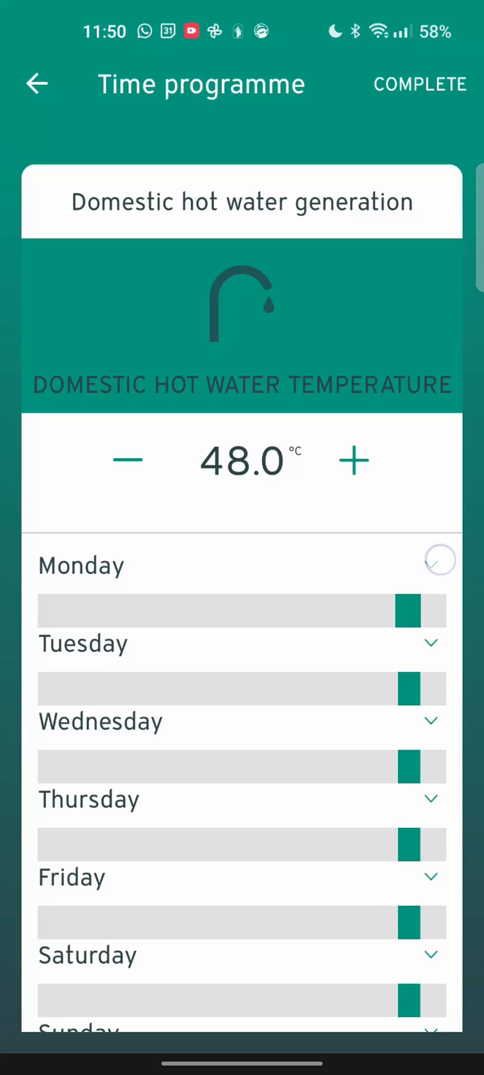
pyautogui.click(440, 561)
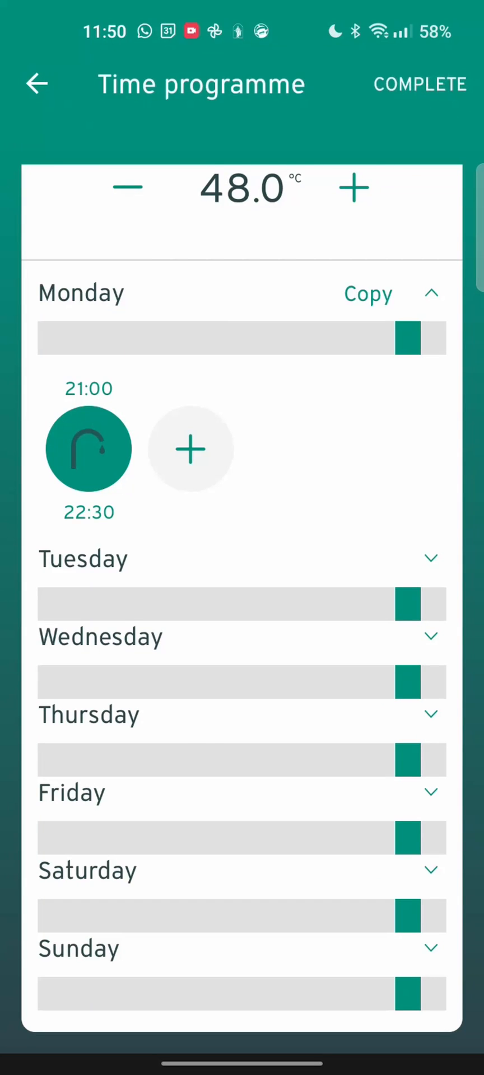
pyautogui.click(37, 84)
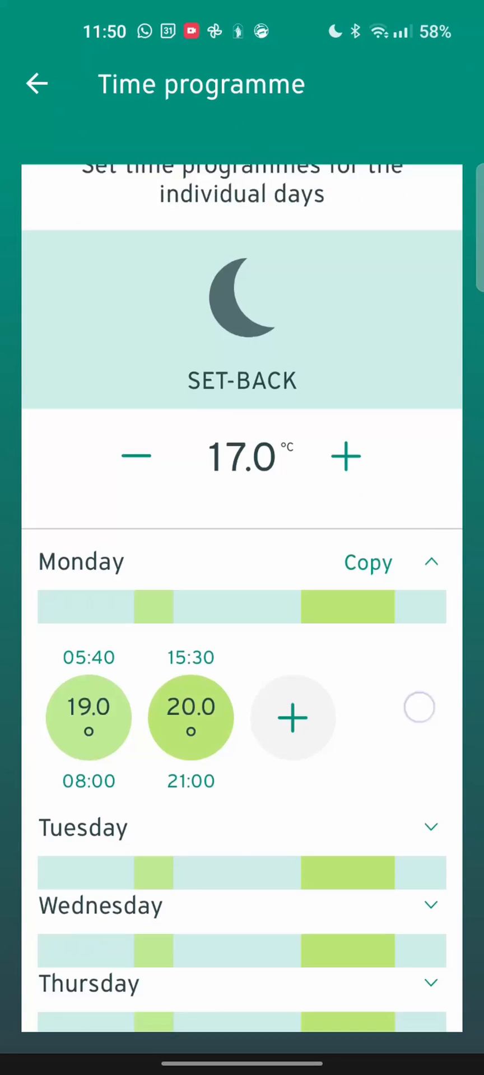
# Step: Scroll Zone 1's heating programme through Sunday, collapsing Monday, then return to the Zone screen
pyautogui.scroll(3)
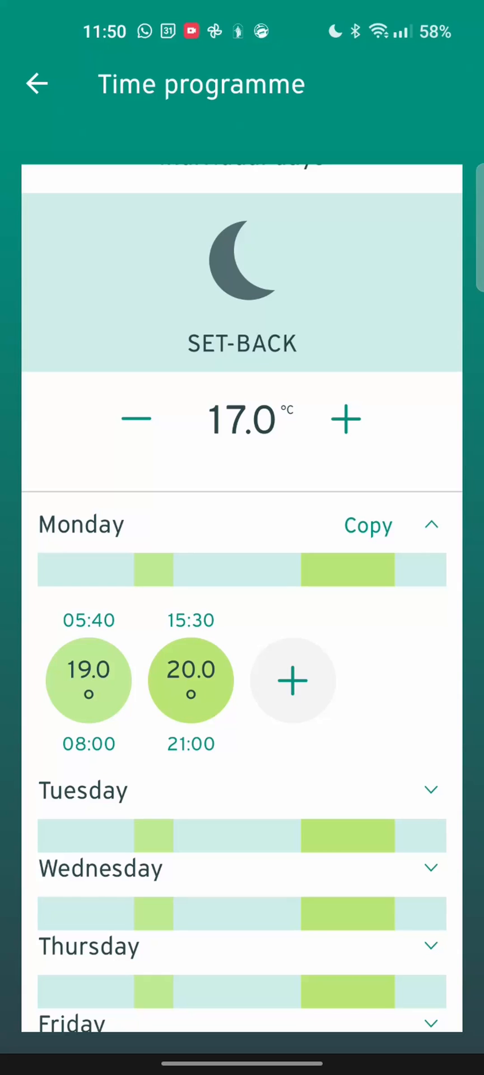
pyautogui.click(432, 525)
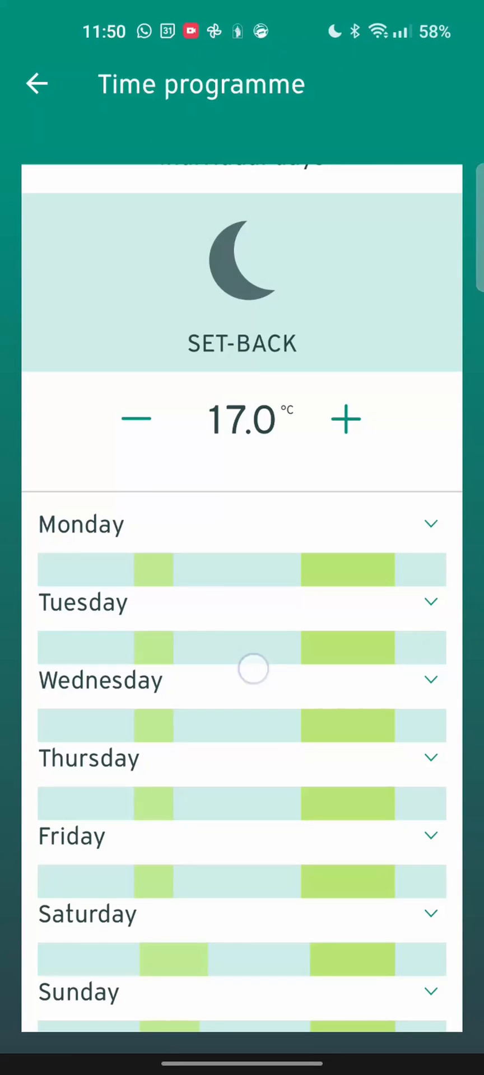
pyautogui.scroll(3)
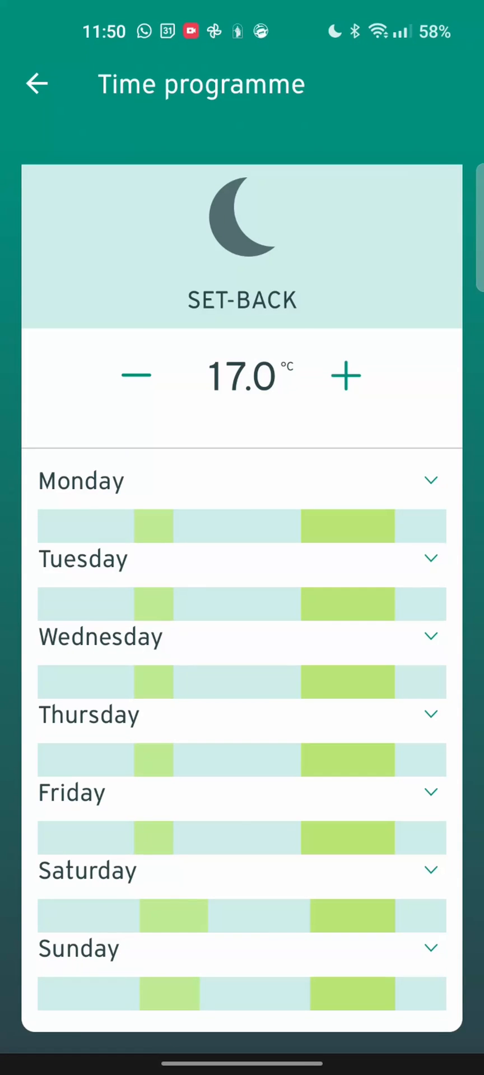
pyautogui.click(37, 84)
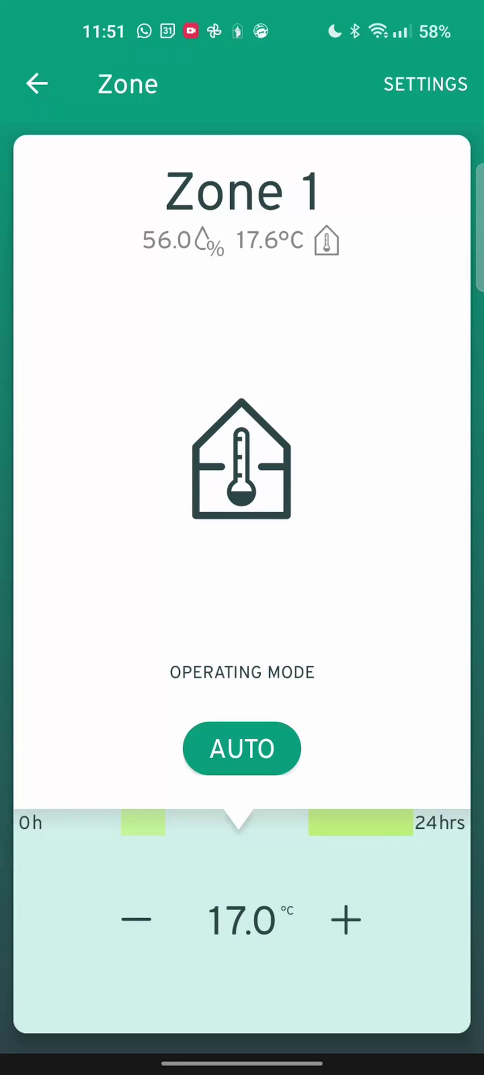
# Step: Leave Zone 1 and open the Information screen with system readings
pyautogui.click(36, 83)
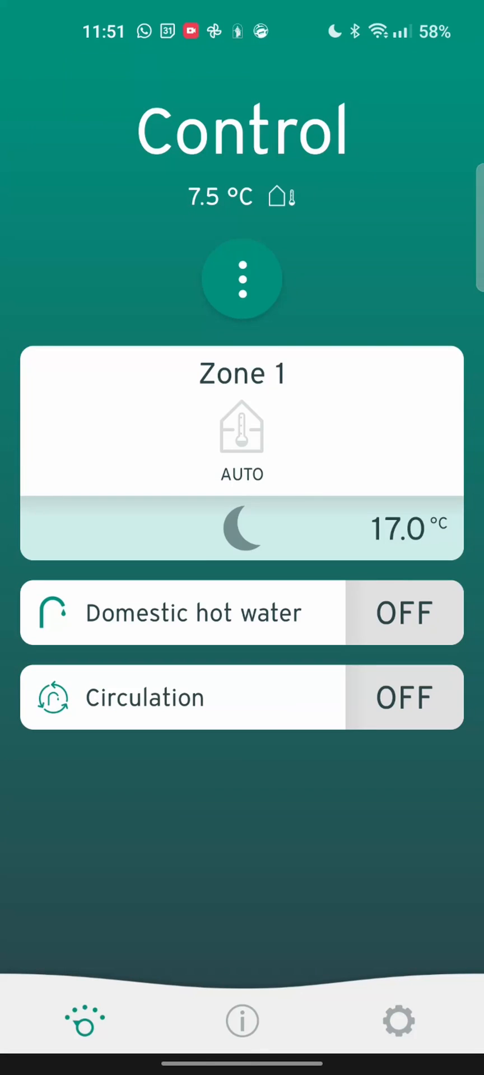
pyautogui.click(242, 1020)
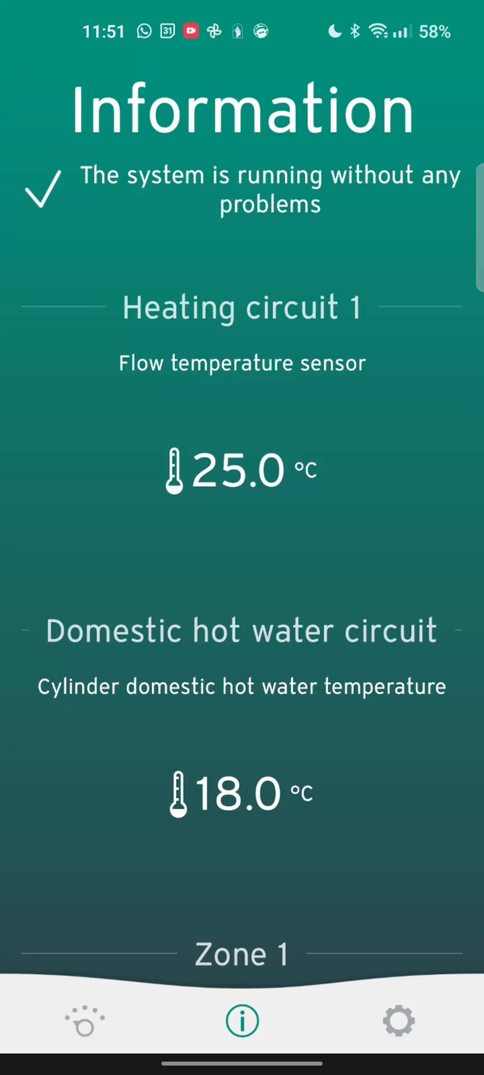
pyautogui.click(84, 1021)
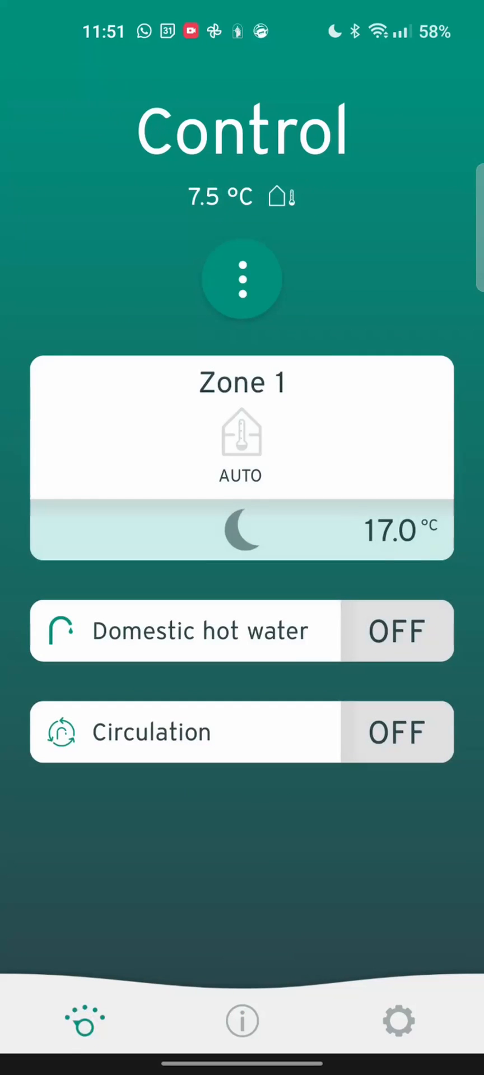
pyautogui.click(242, 1021)
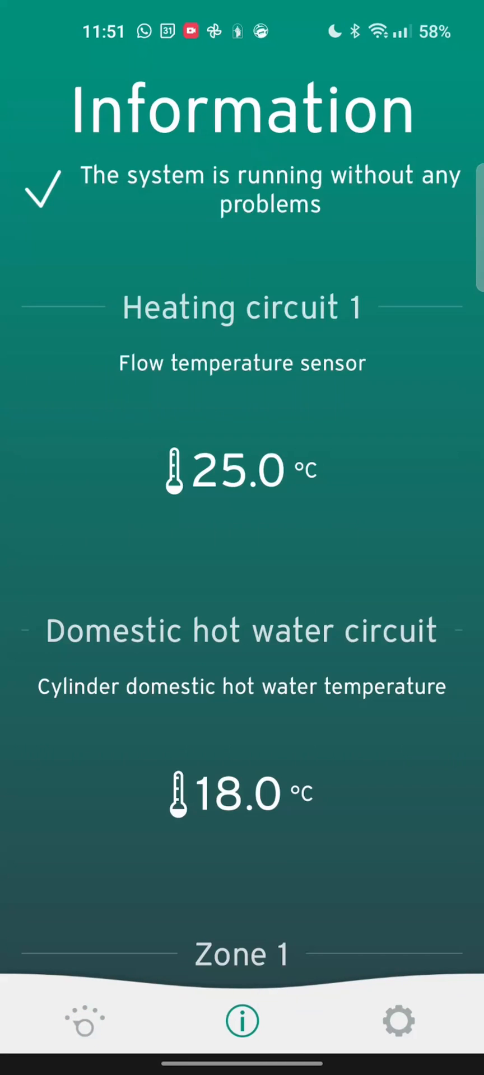
# Step: Scroll down the Information screen to the Electrical consumption Cooling chart
pyautogui.scroll(-3)
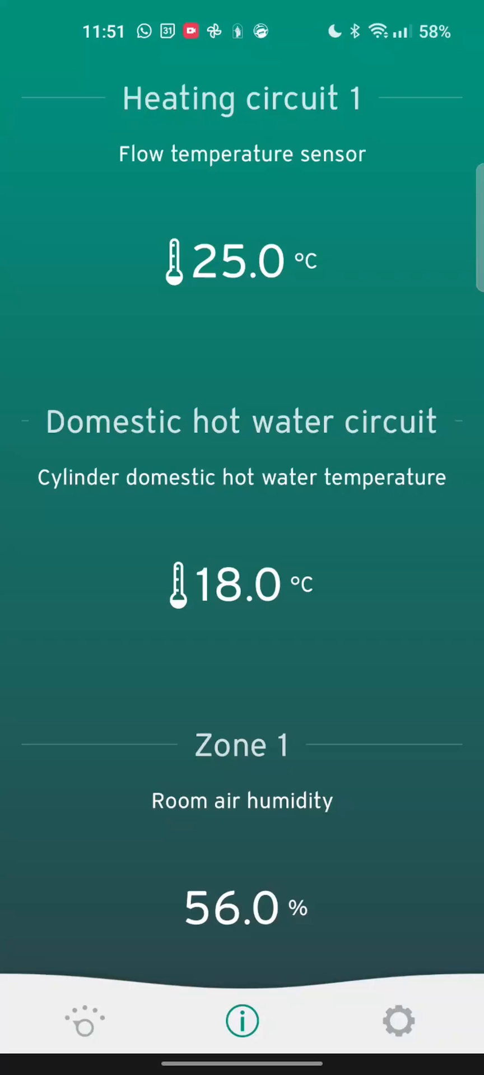
pyautogui.scroll(-3)
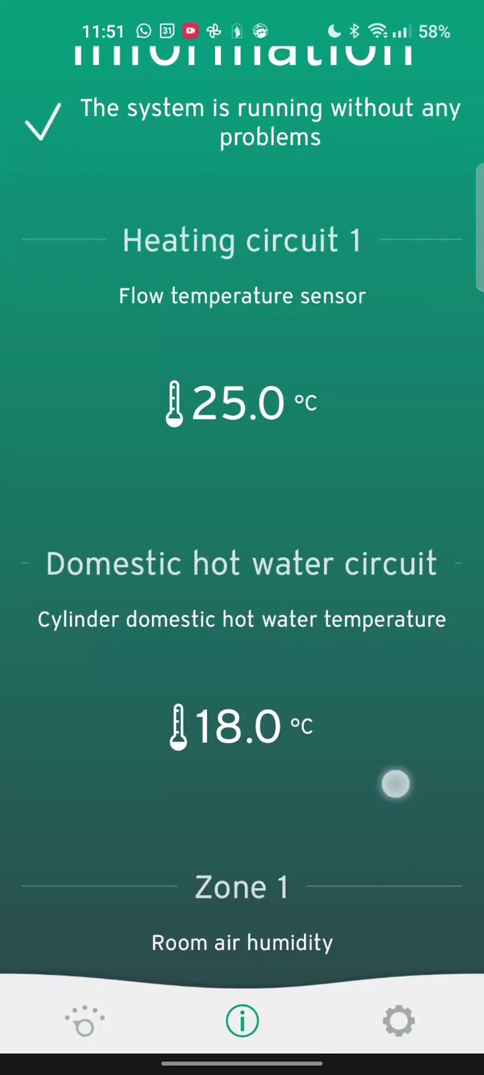
pyautogui.scroll(-3)
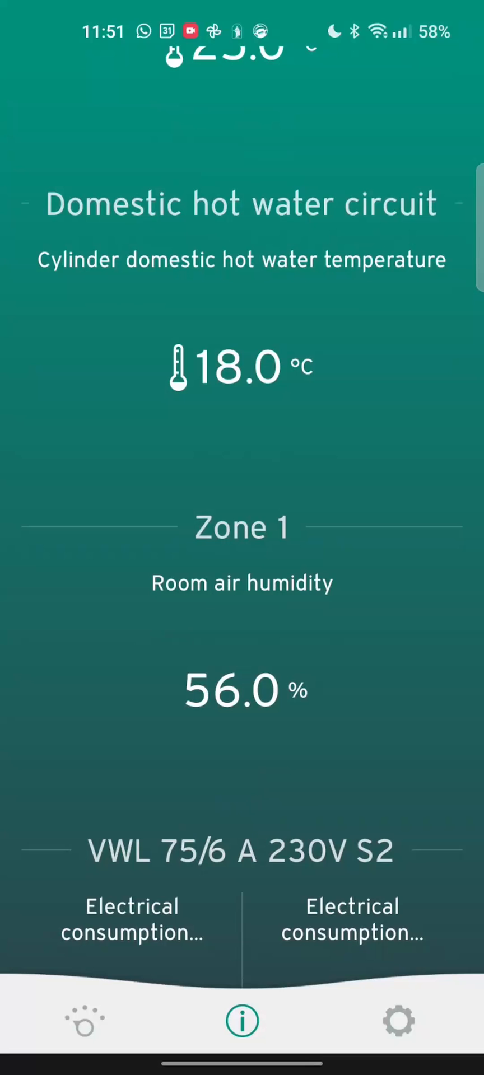
pyautogui.scroll(-3)
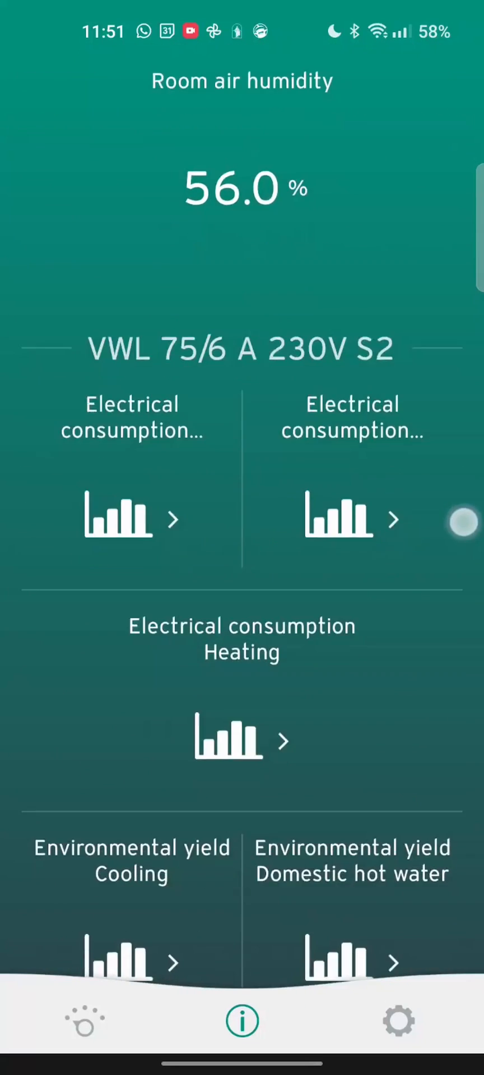
pyautogui.scroll(-3)
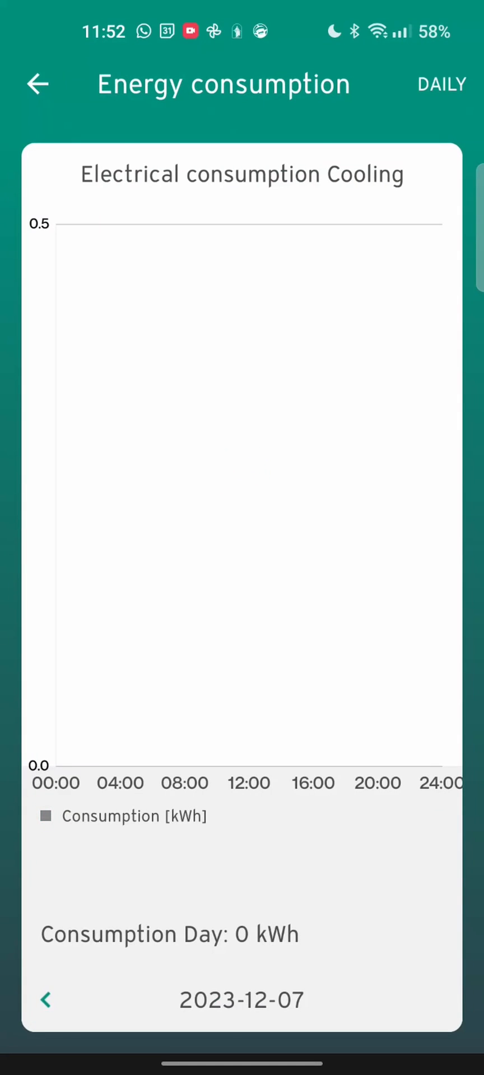
# Step: Open the heating electricity consumption chart and step back to 2023-12-02
pyautogui.click(38, 83)
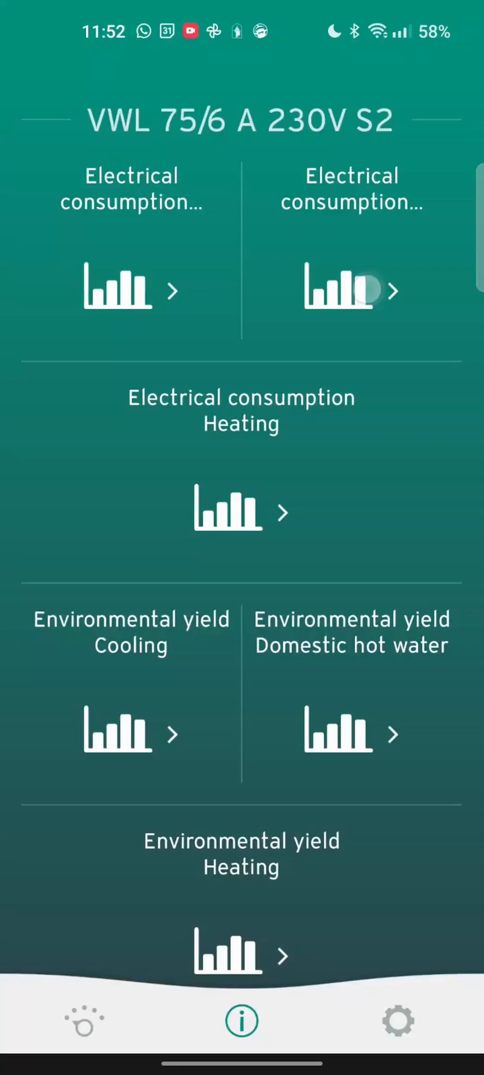
pyautogui.click(351, 289)
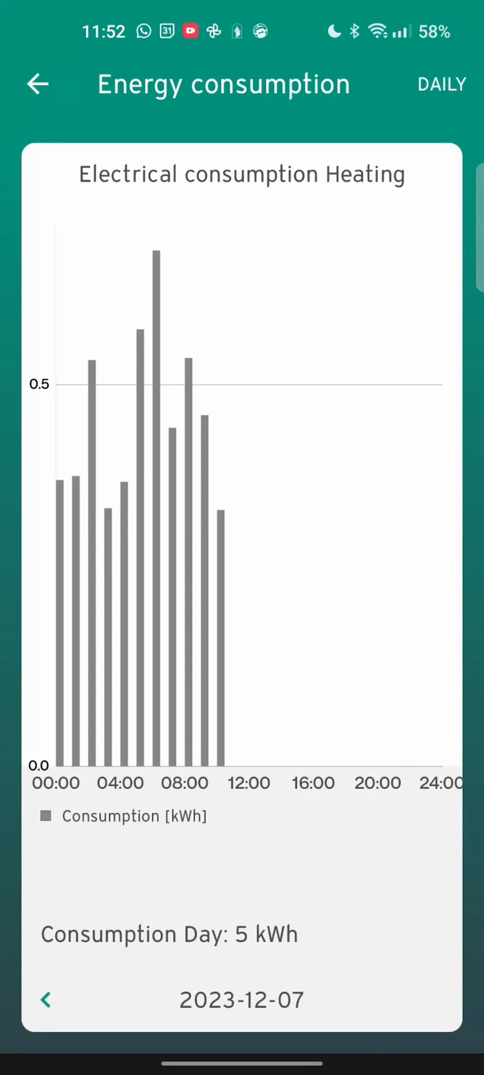
pyautogui.click(46, 999)
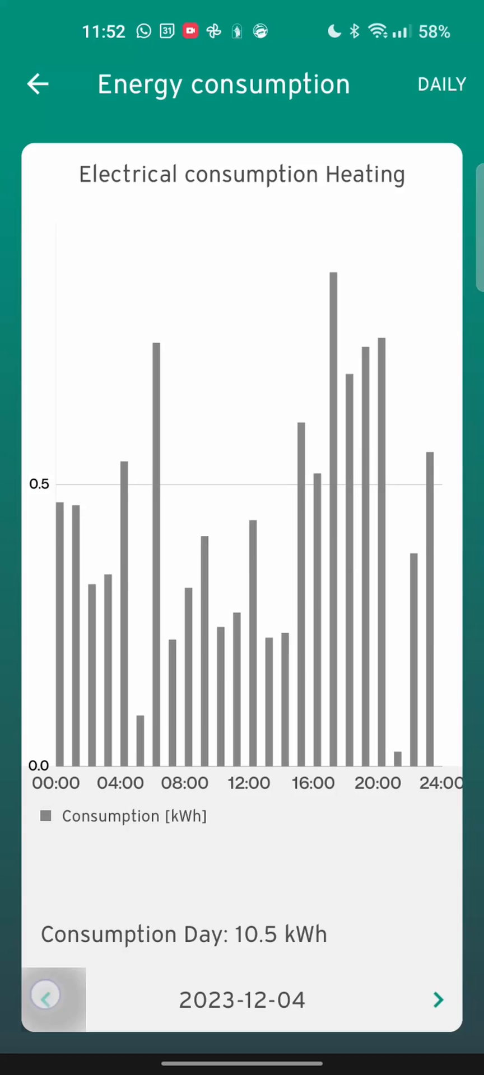
pyautogui.click(44, 1000)
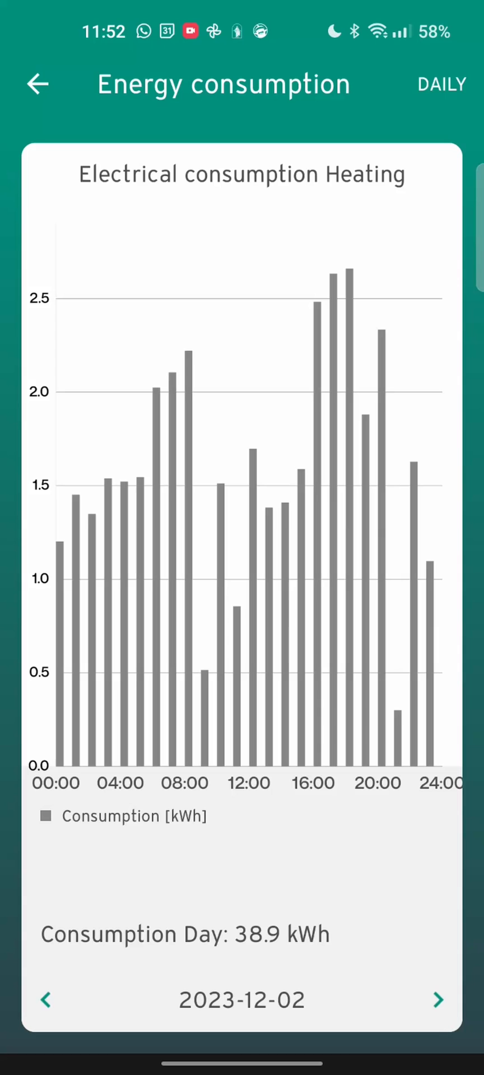
# Step: View heating consumption weekly, monthly and annually (327.3 kWh for 2023), then return
pyautogui.click(441, 84)
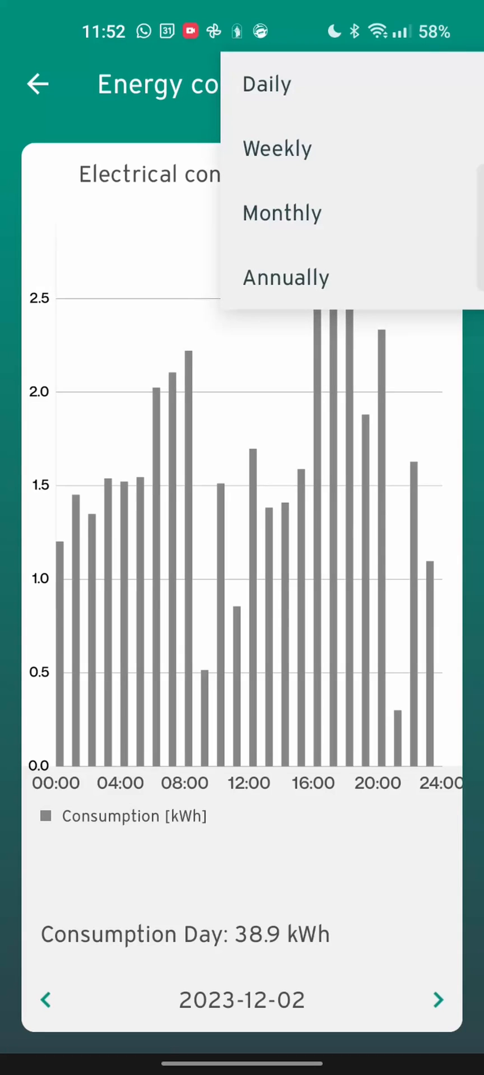
pyautogui.click(276, 149)
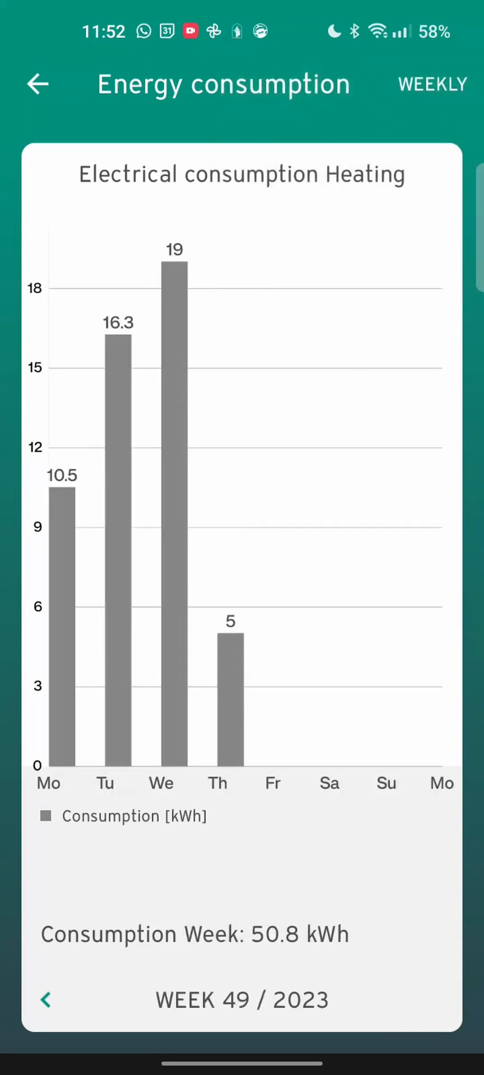
pyautogui.click(430, 83)
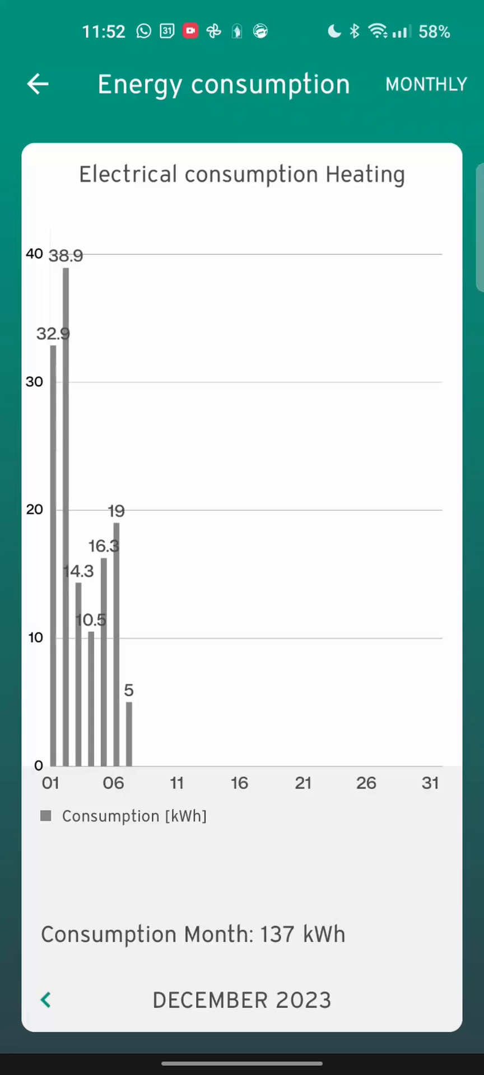
pyautogui.click(424, 84)
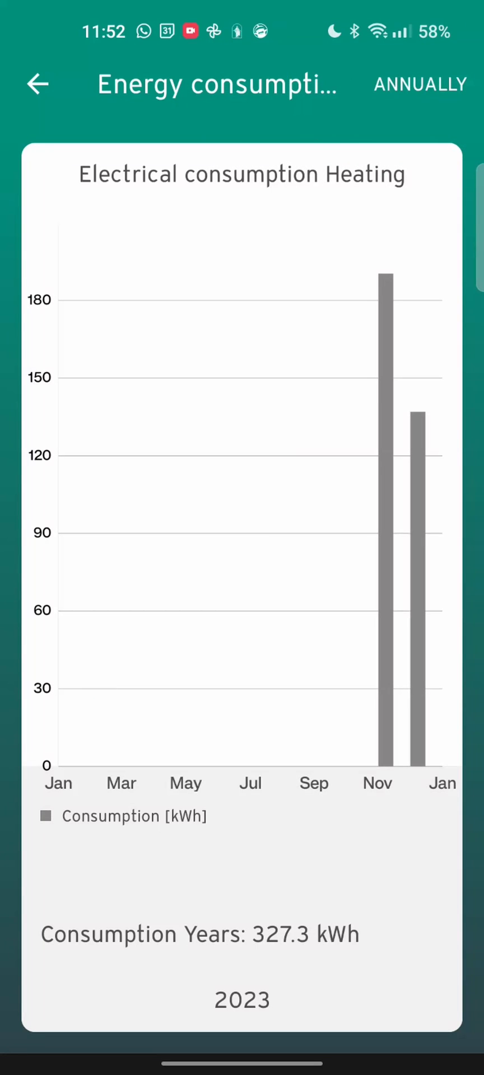
pyautogui.click(38, 85)
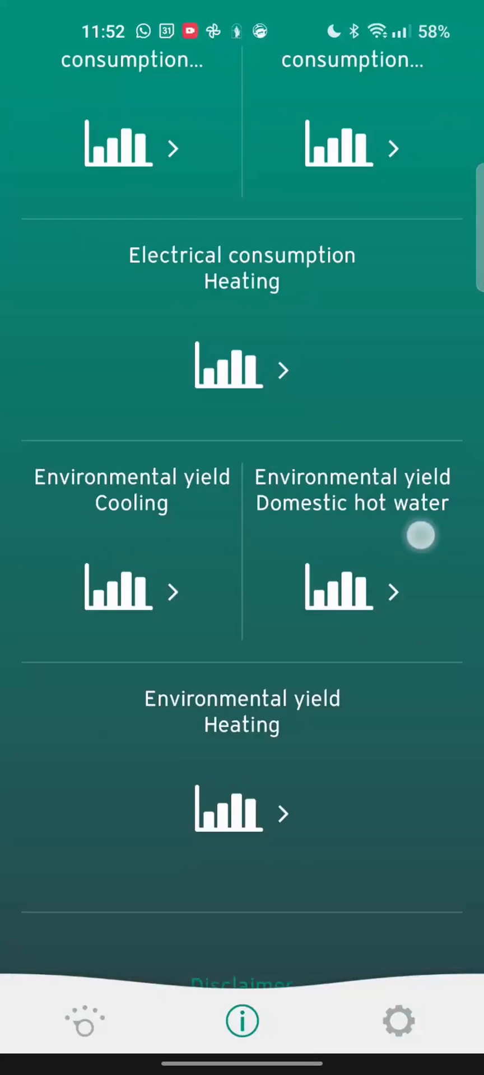
pyautogui.click(352, 589)
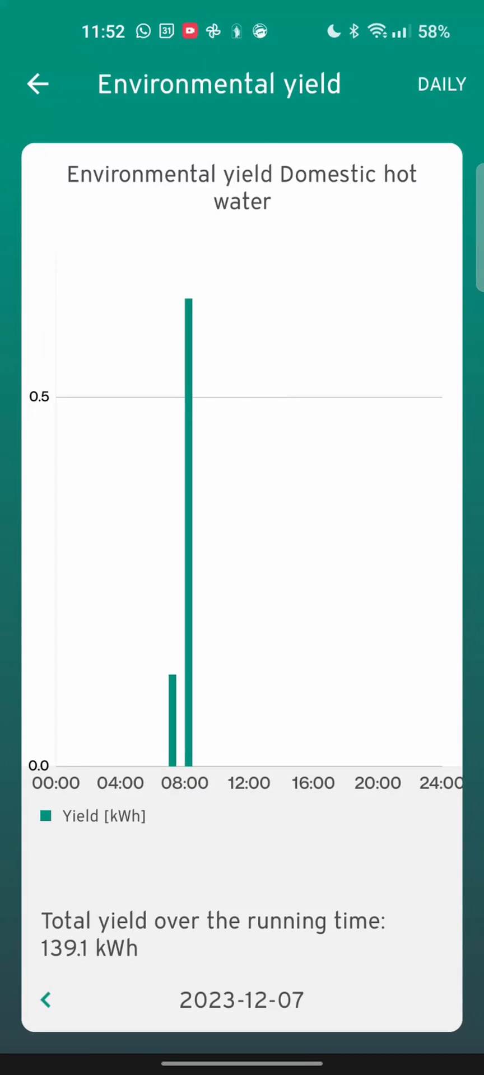
pyautogui.click(38, 84)
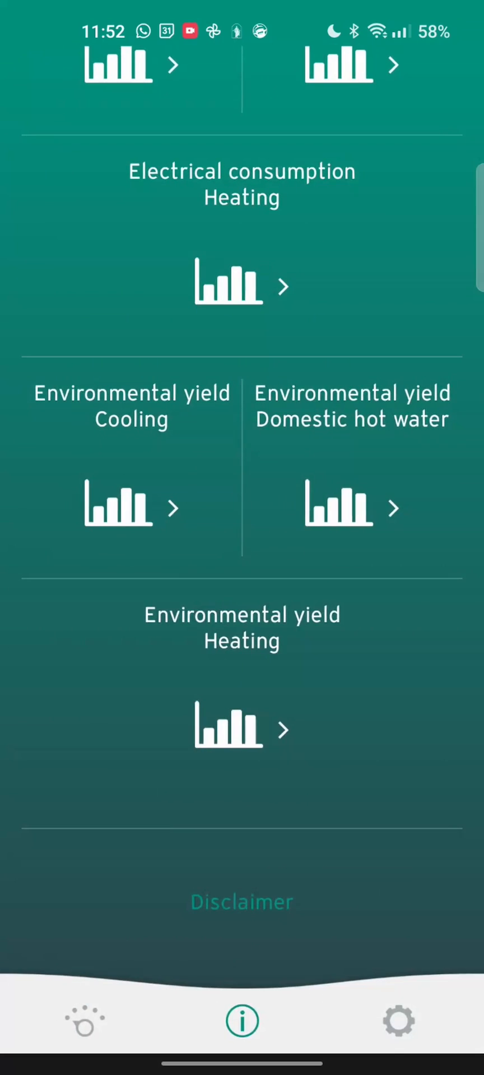
pyautogui.click(242, 729)
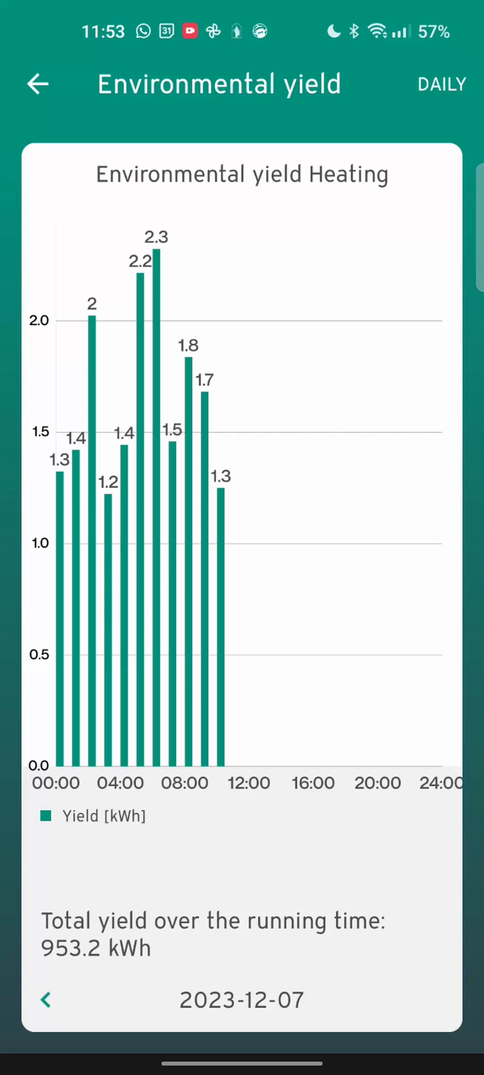
pyautogui.click(37, 84)
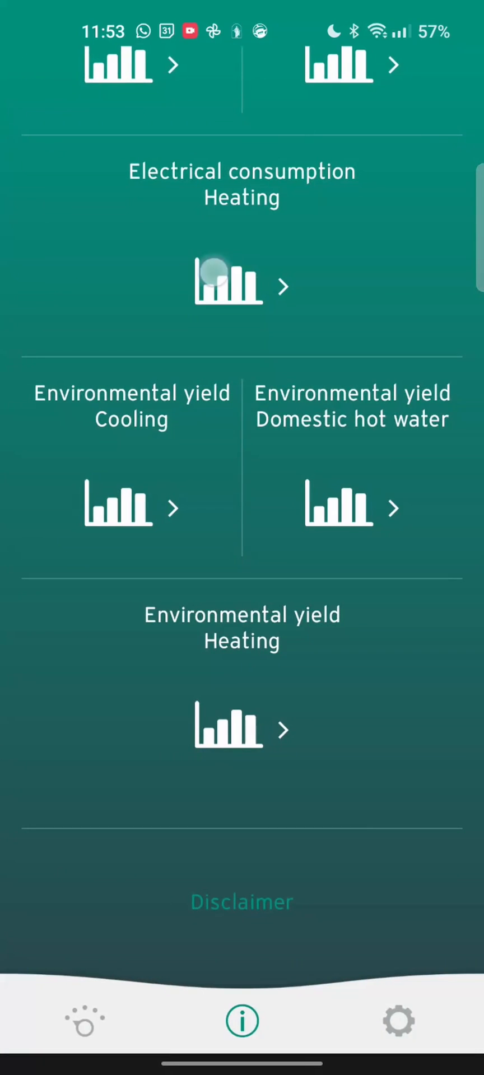
pyautogui.click(228, 284)
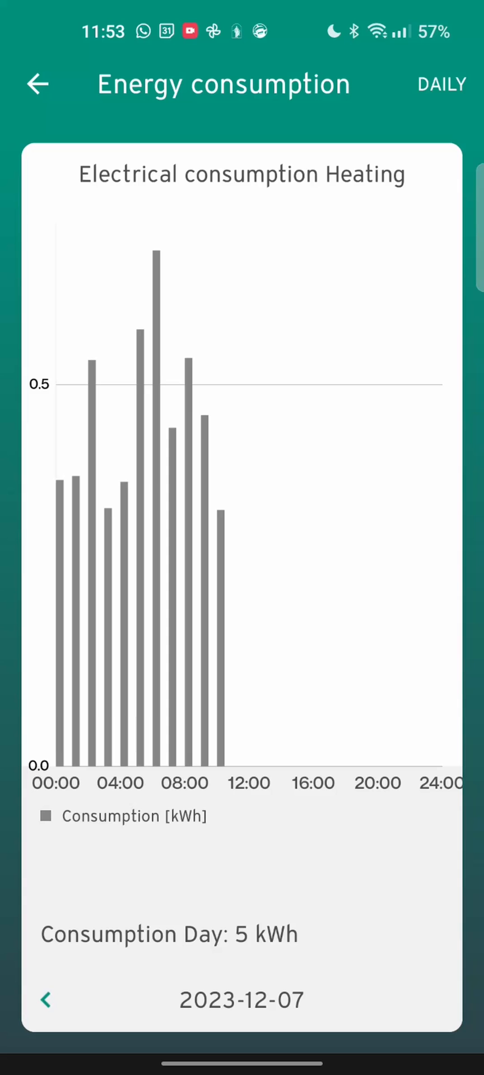
pyautogui.click(37, 83)
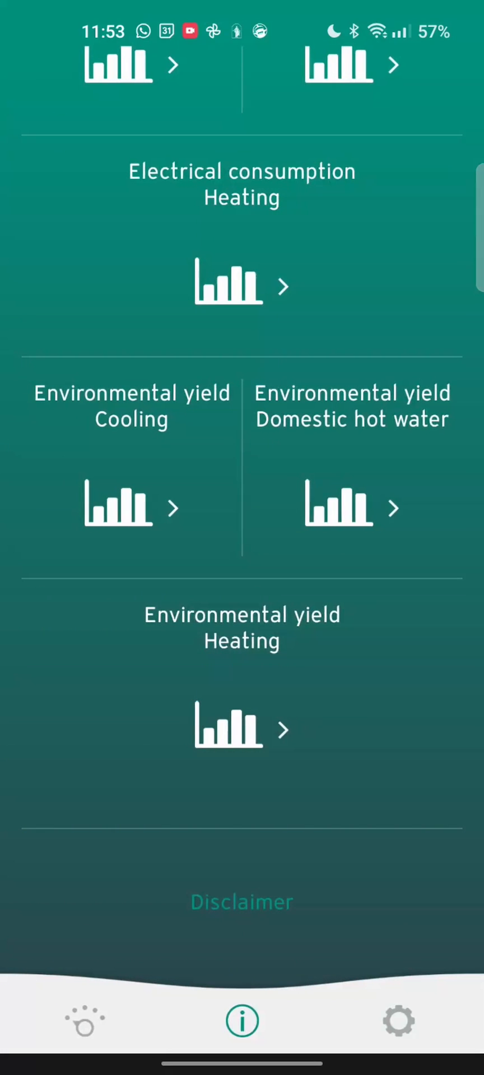
pyautogui.click(398, 1021)
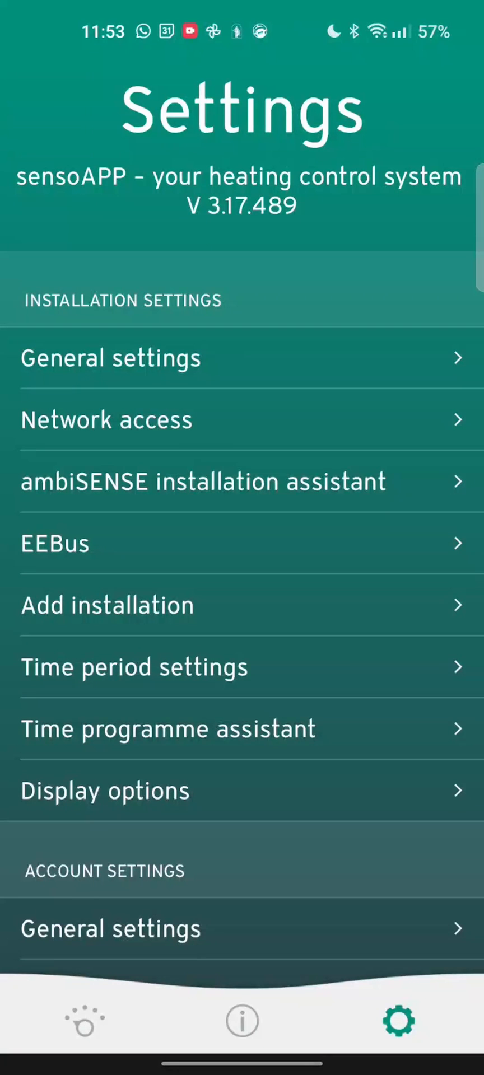
# Step: Check system readings (25.0 °C flow, 18.0 °C hot water, 56% humidity), then return to Control
pyautogui.scroll(-3)
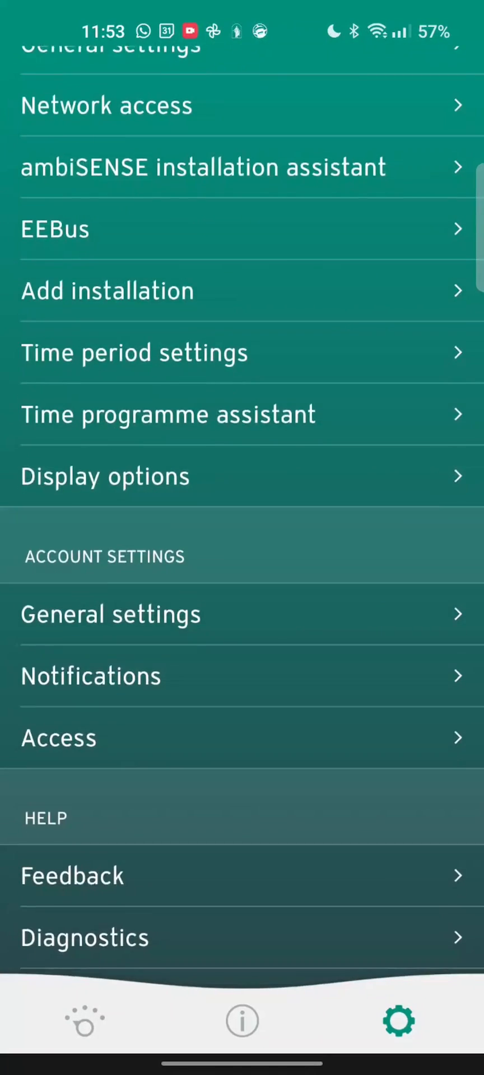
pyautogui.scroll(3)
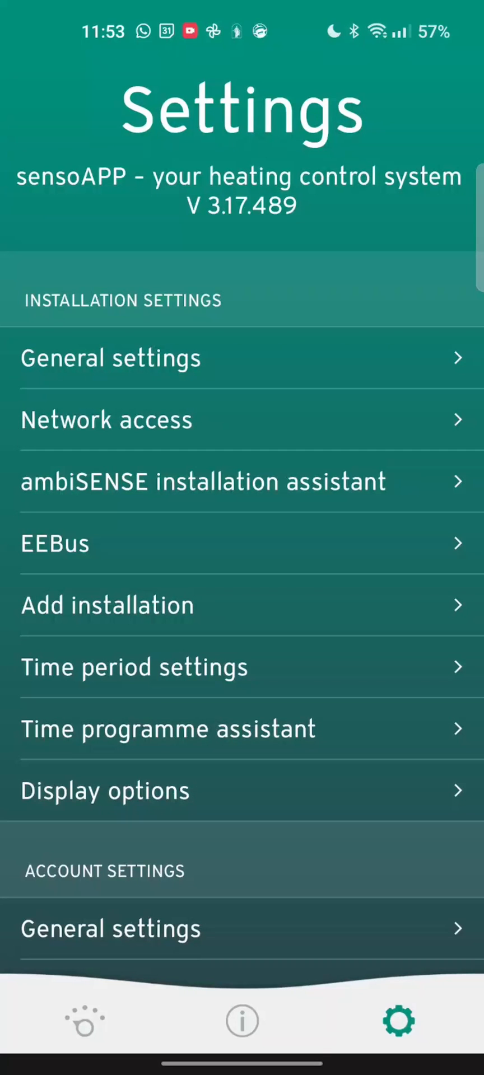
pyautogui.click(242, 1022)
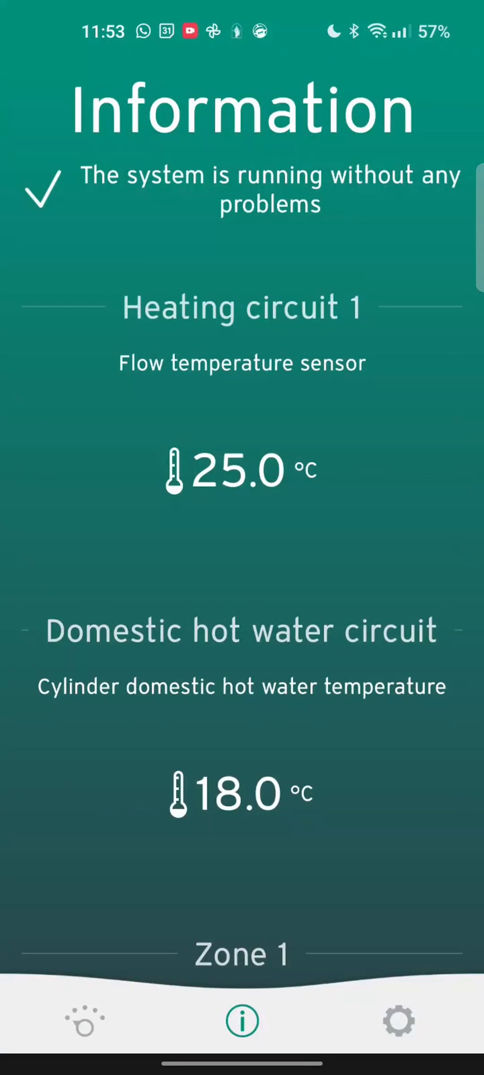
pyautogui.scroll(-3)
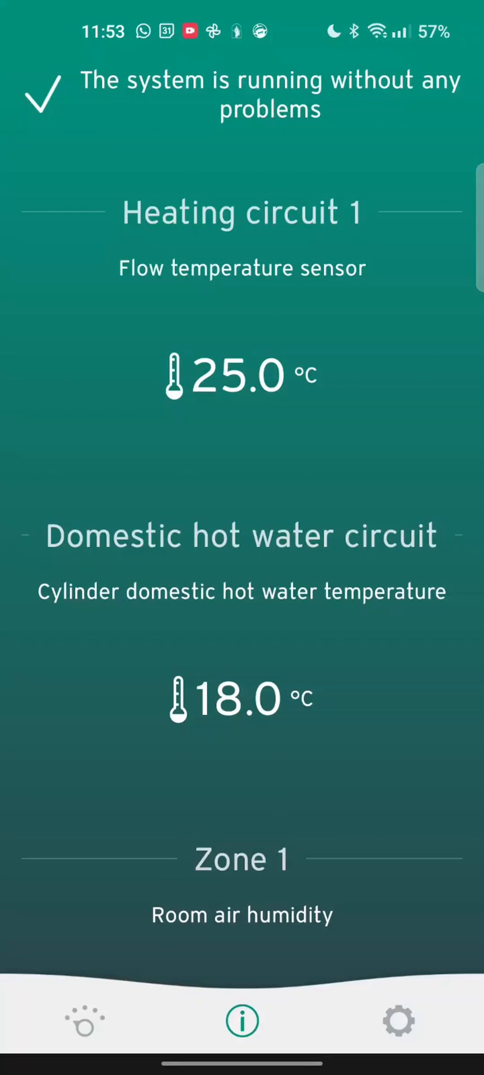
pyautogui.scroll(3)
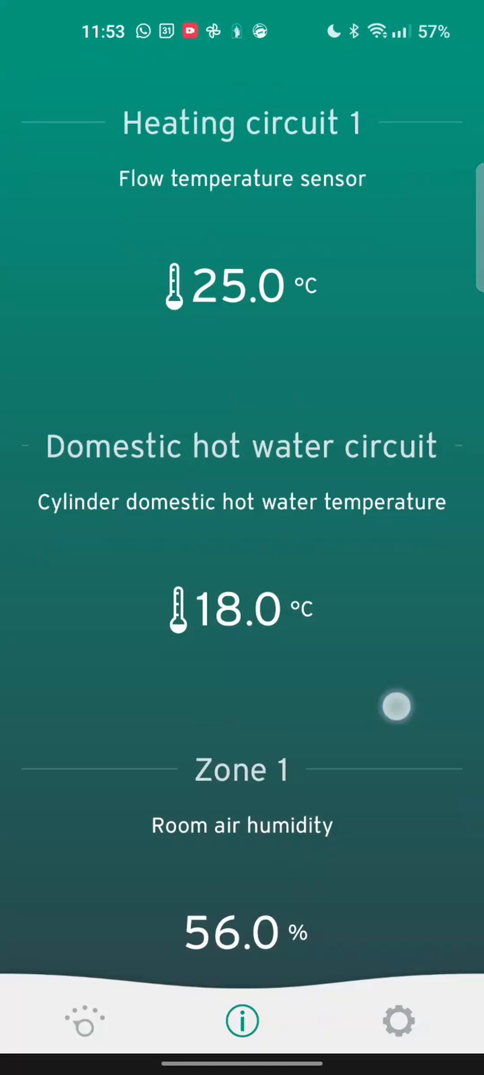
pyautogui.click(85, 1021)
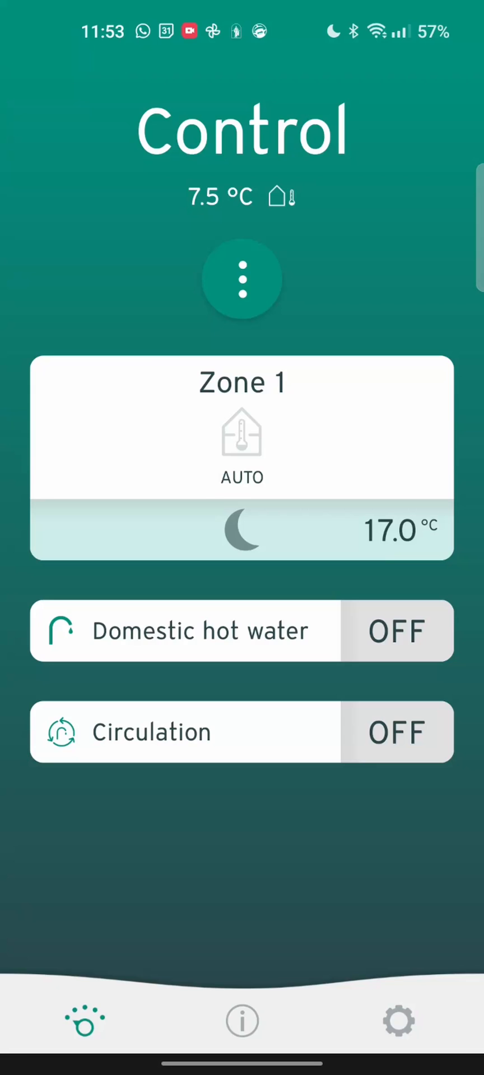
# Step: Bring up Zone 1, now targeting 20.5 °C until 02:59 at 18.3 °C current
pyautogui.click(242, 429)
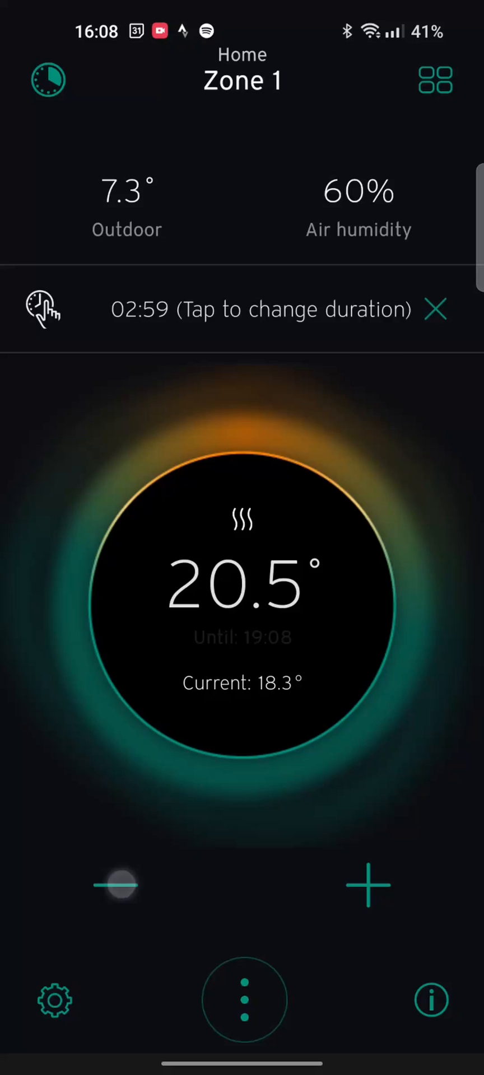
# Step: Nudge Zone 1's target down and up to 21.0°, then cancel the temporary override
pyautogui.click(116, 885)
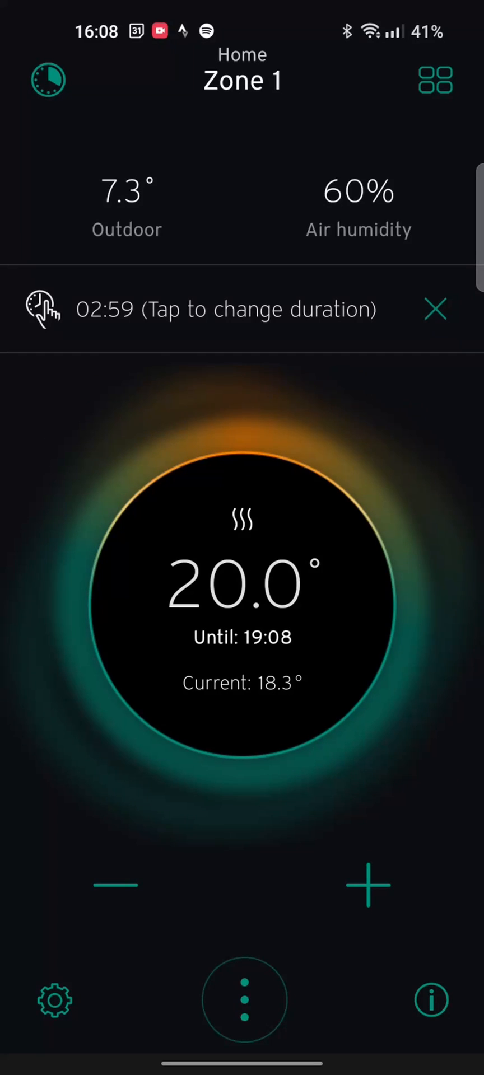
pyautogui.click(367, 885)
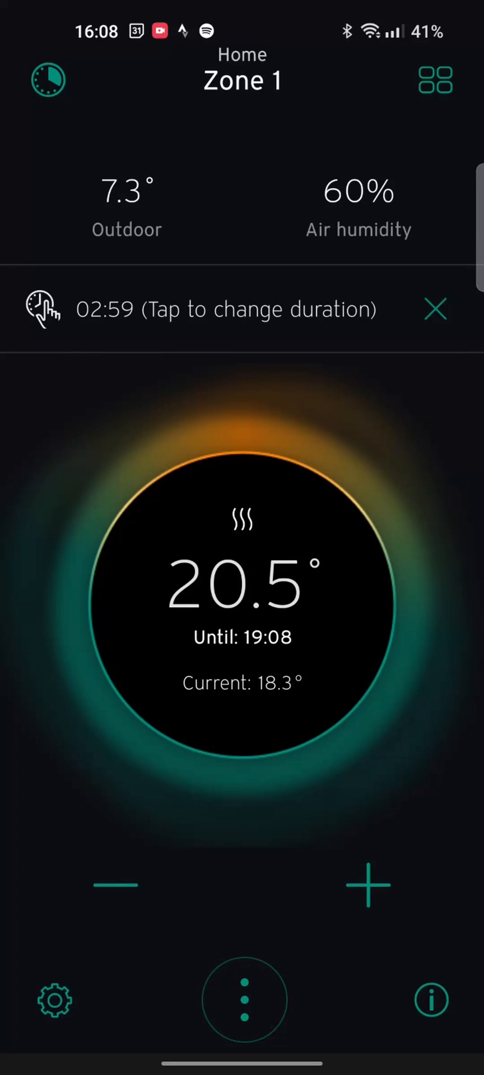
pyautogui.click(366, 885)
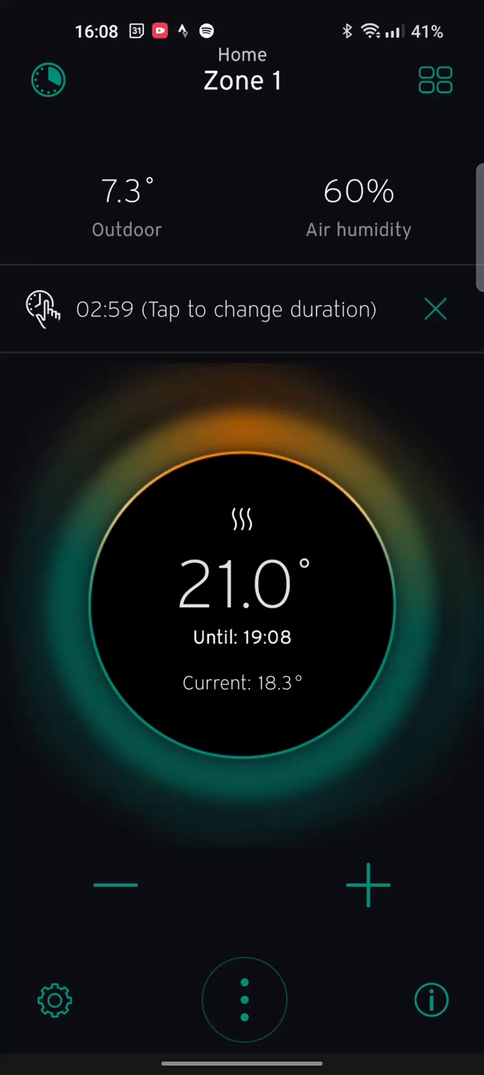
pyautogui.click(116, 883)
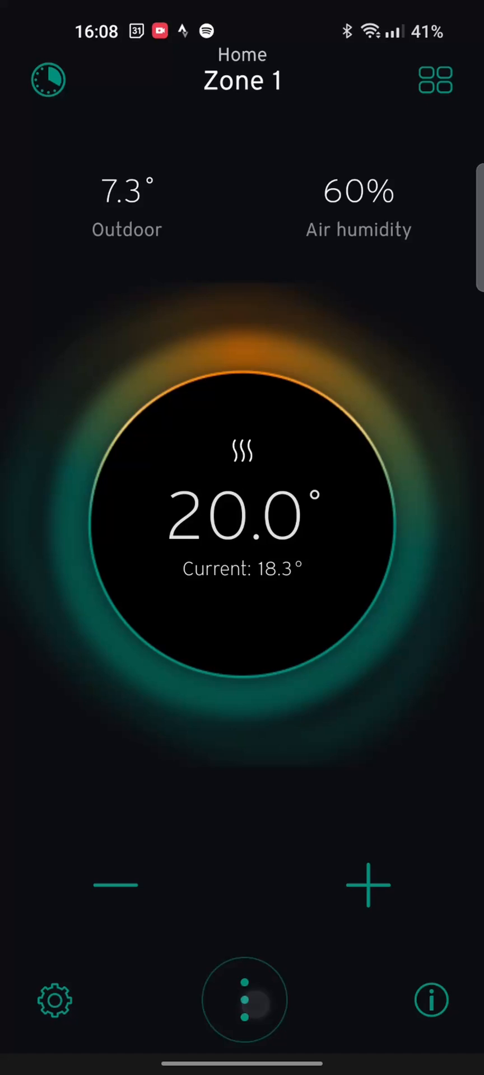
# Step: Browse the quick actions and open Energy information for 11–17 Dec 2023
pyautogui.click(243, 1001)
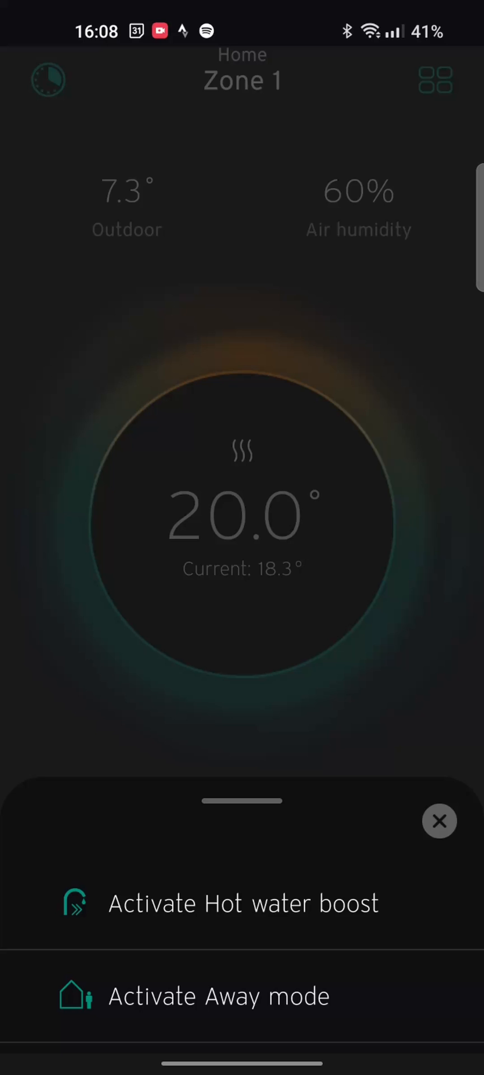
pyautogui.click(438, 820)
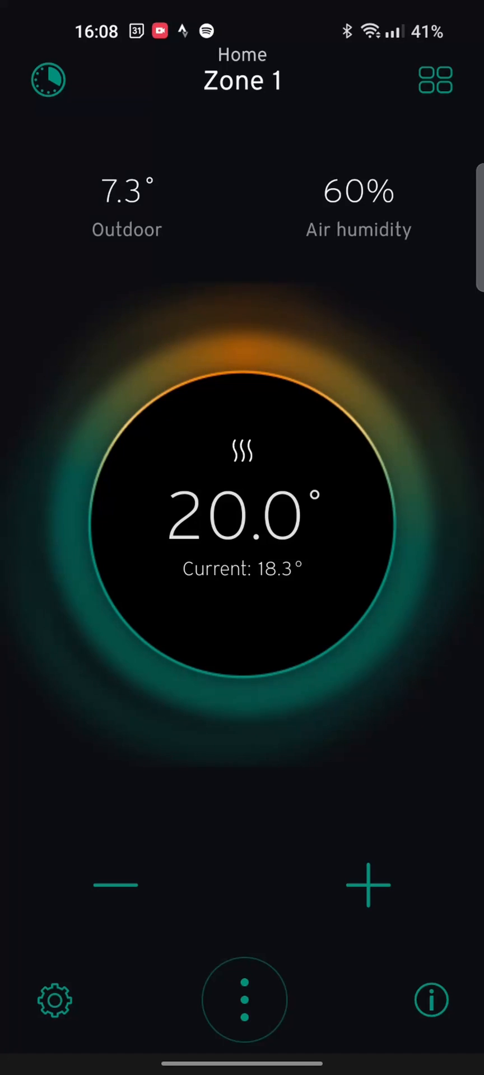
pyautogui.click(431, 1000)
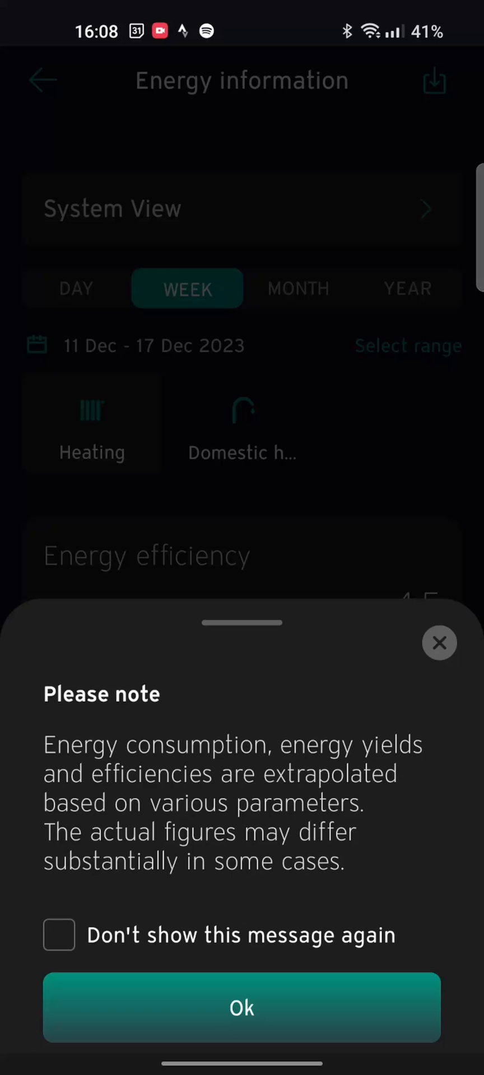
# Step: Dismiss the extrapolated-figures notice and scroll the 11–17 Dec 2023 weekly energy figures
pyautogui.click(241, 1008)
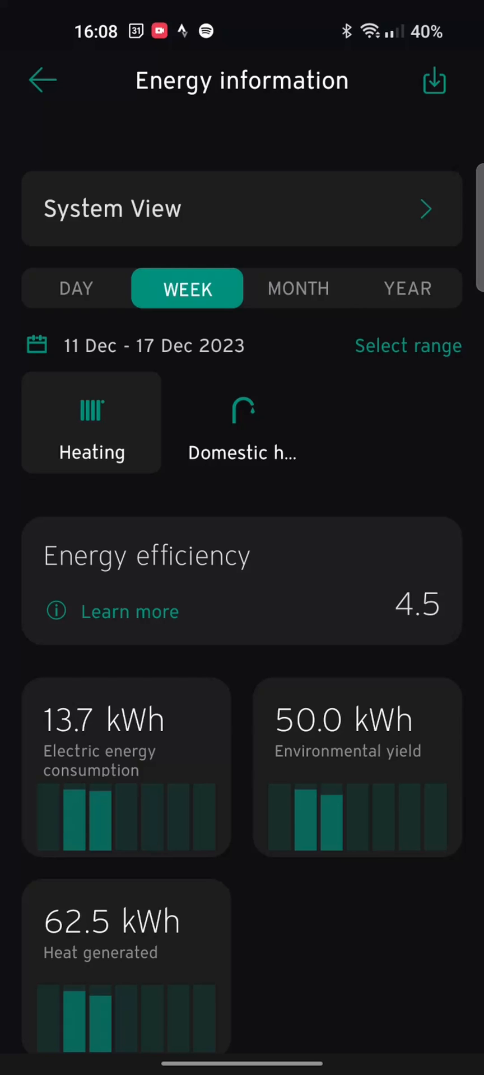
pyautogui.scroll(3)
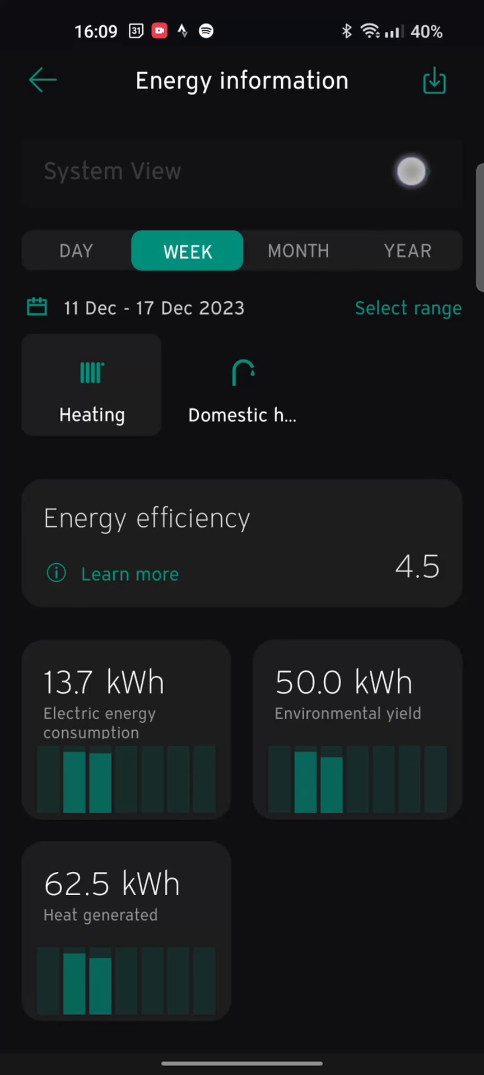
pyautogui.click(411, 170)
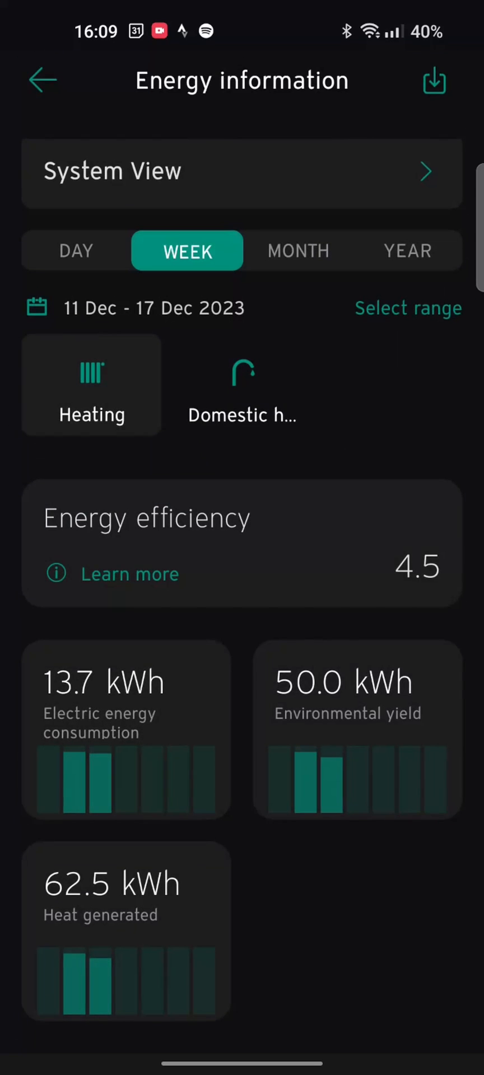
pyautogui.click(241, 171)
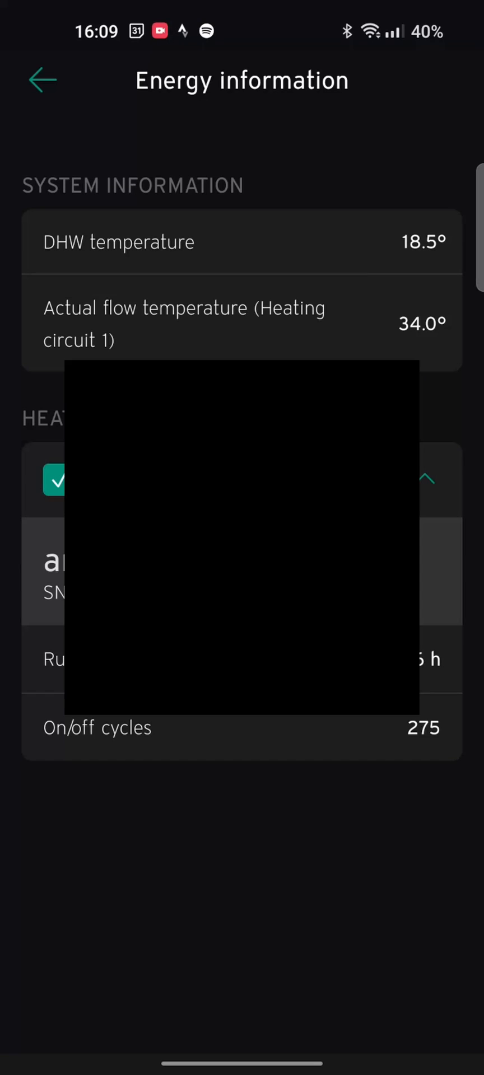
pyautogui.click(425, 479)
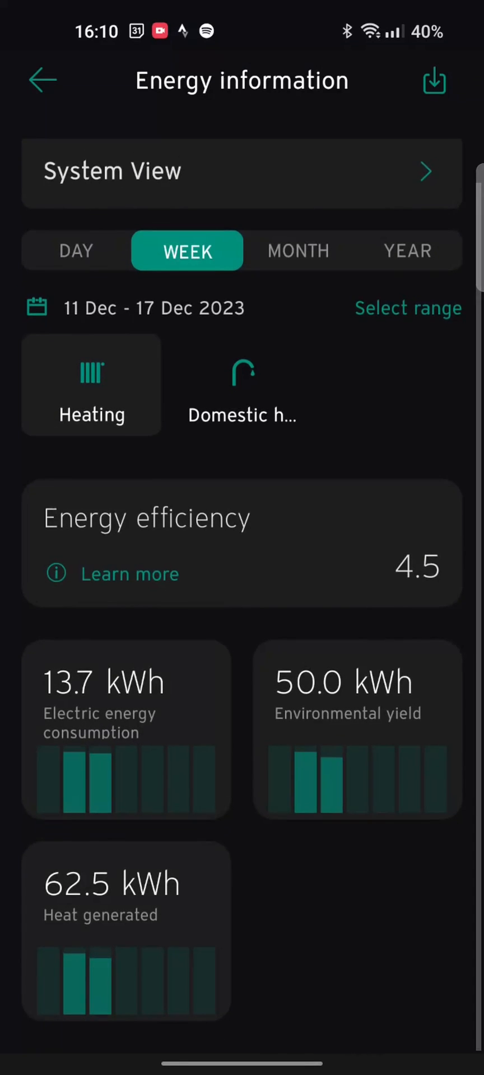
# Step: Cycle the energy figures through day, month and year, then back to week
pyautogui.click(77, 250)
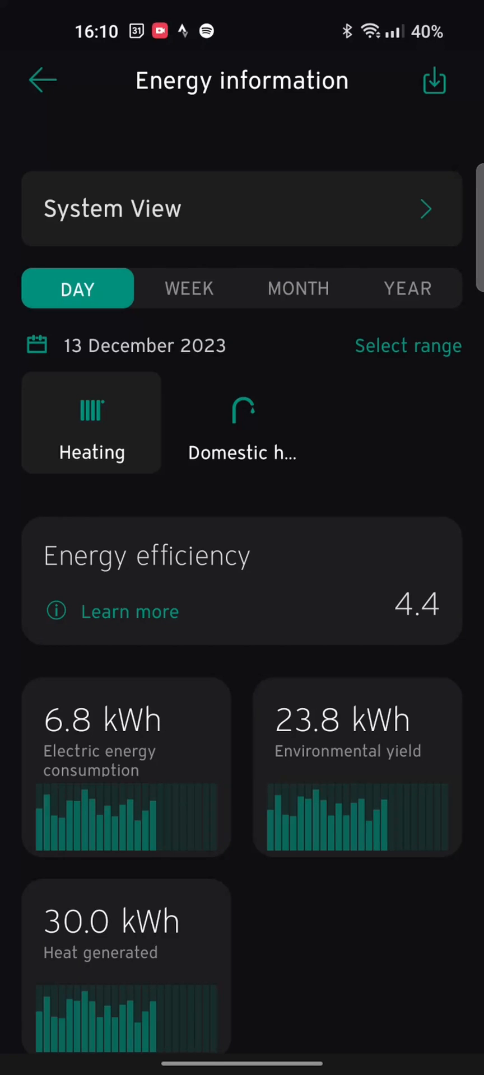
pyautogui.click(297, 288)
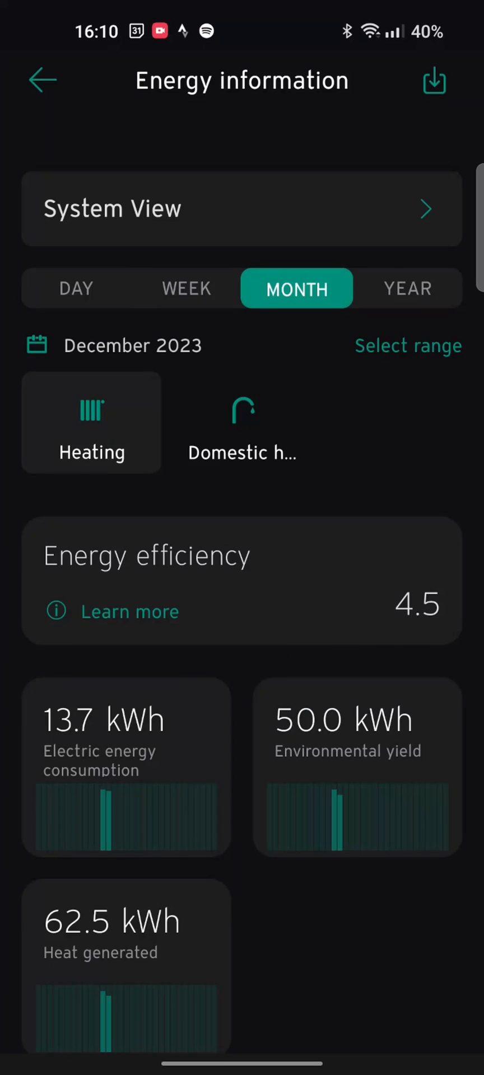
pyautogui.click(405, 288)
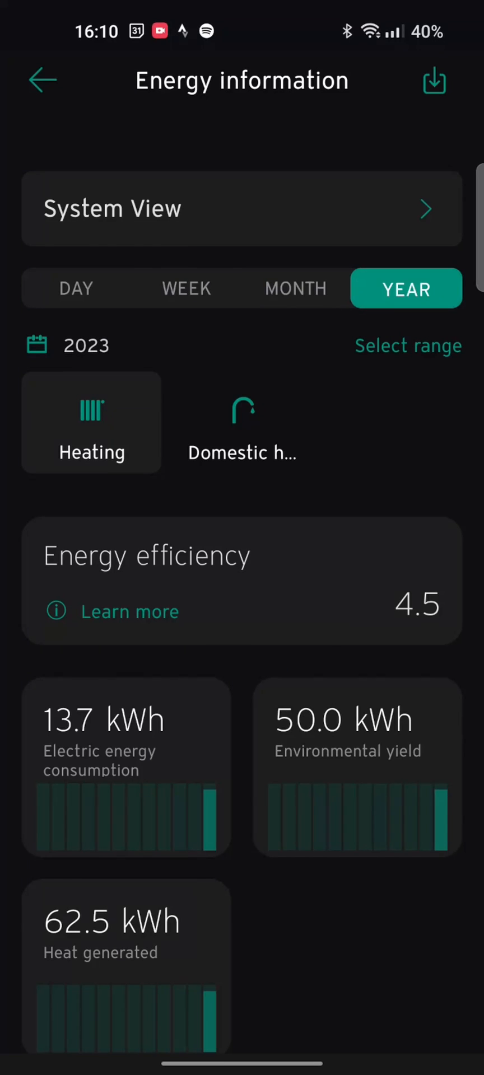
pyautogui.click(187, 288)
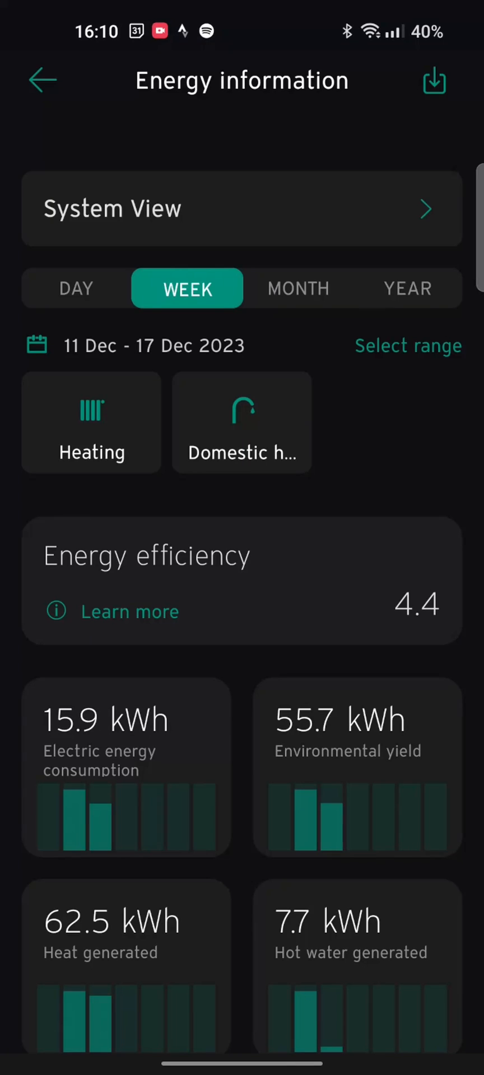
pyautogui.click(76, 287)
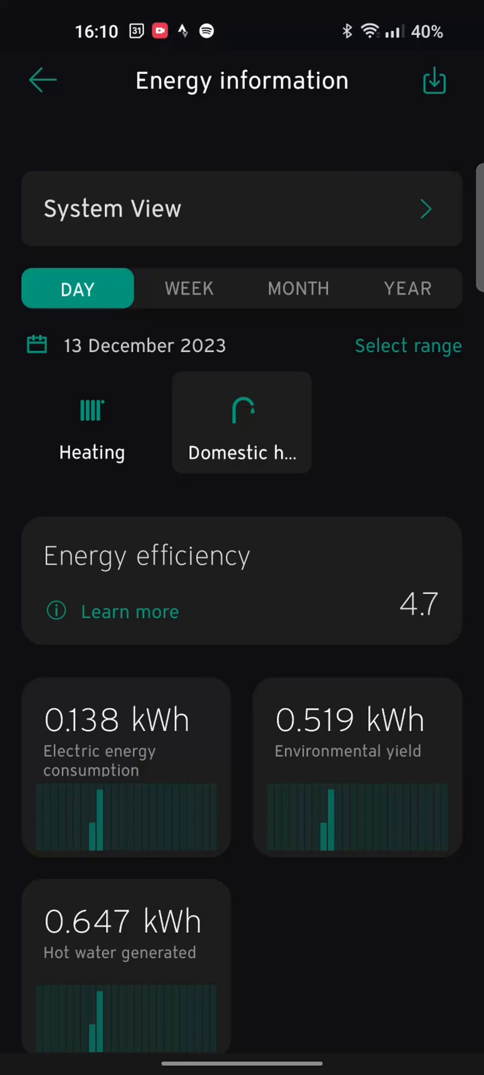
pyautogui.click(187, 287)
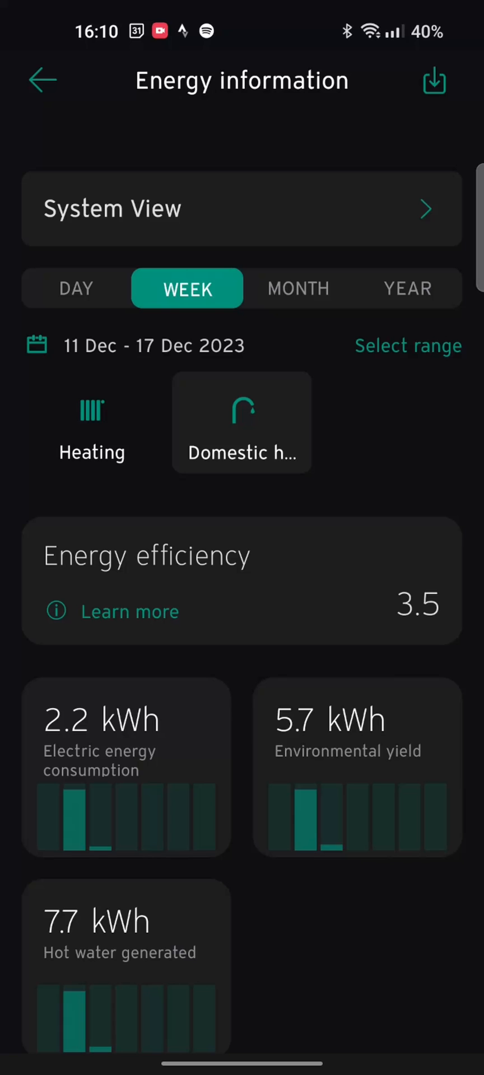
# Step: Select both Heating and Domestic hot water tiles, showing 7.7 kWh hot water
pyautogui.click(91, 422)
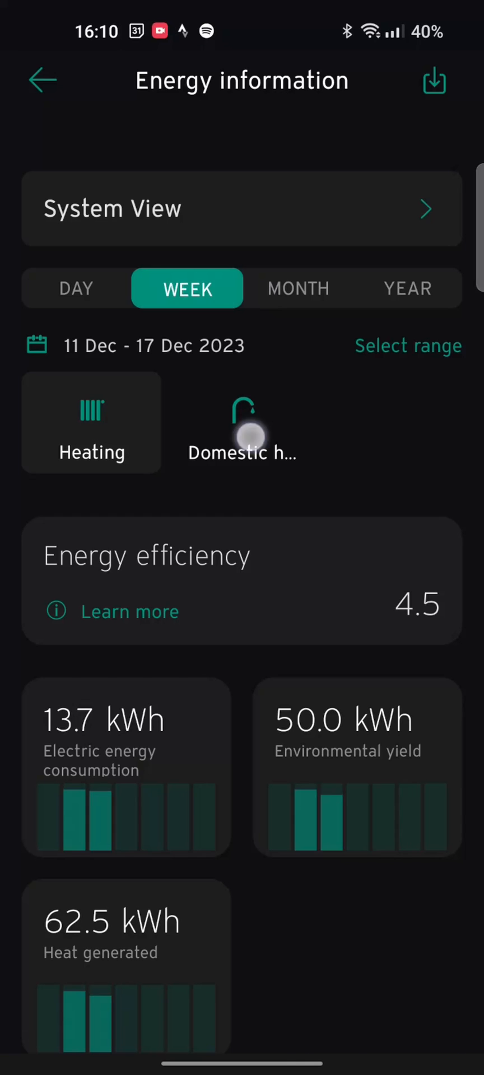
pyautogui.click(241, 422)
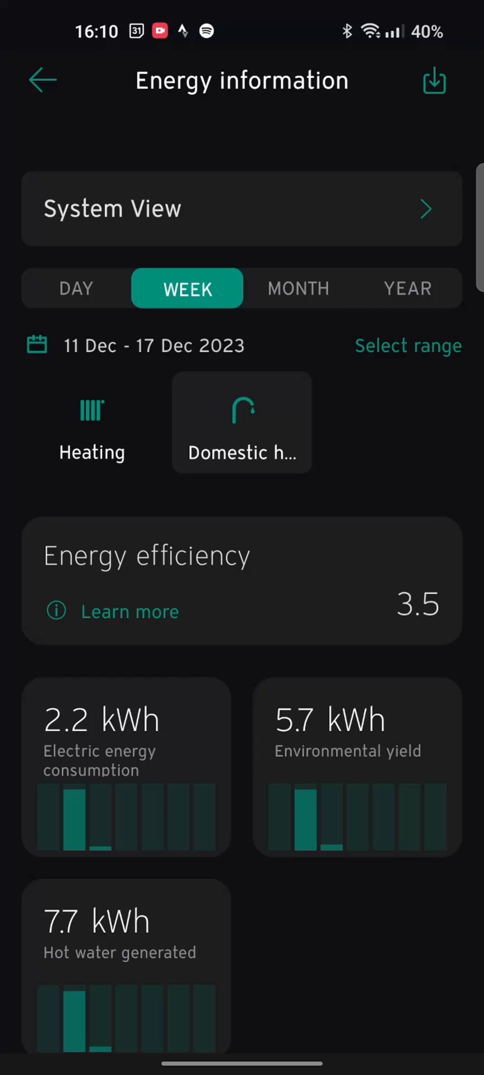
pyautogui.click(91, 411)
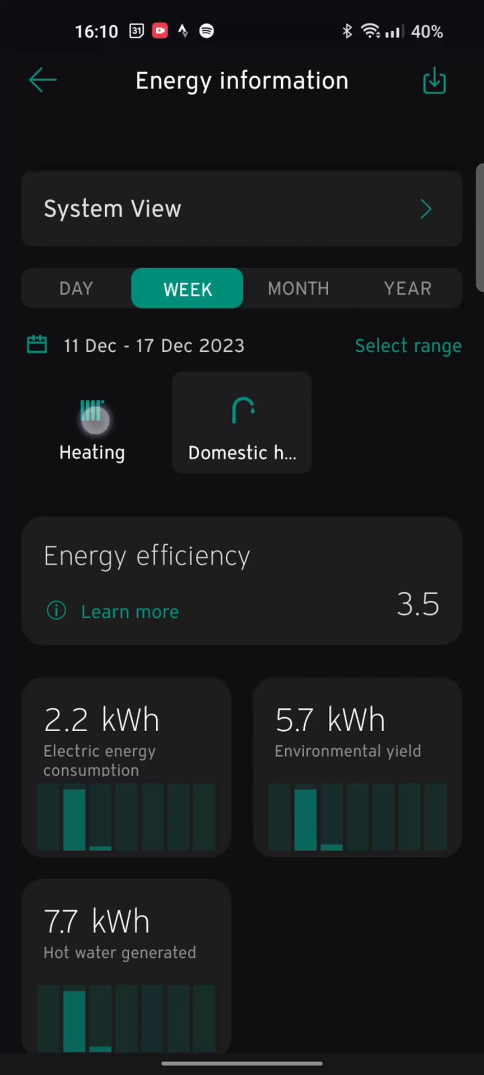
pyautogui.click(91, 422)
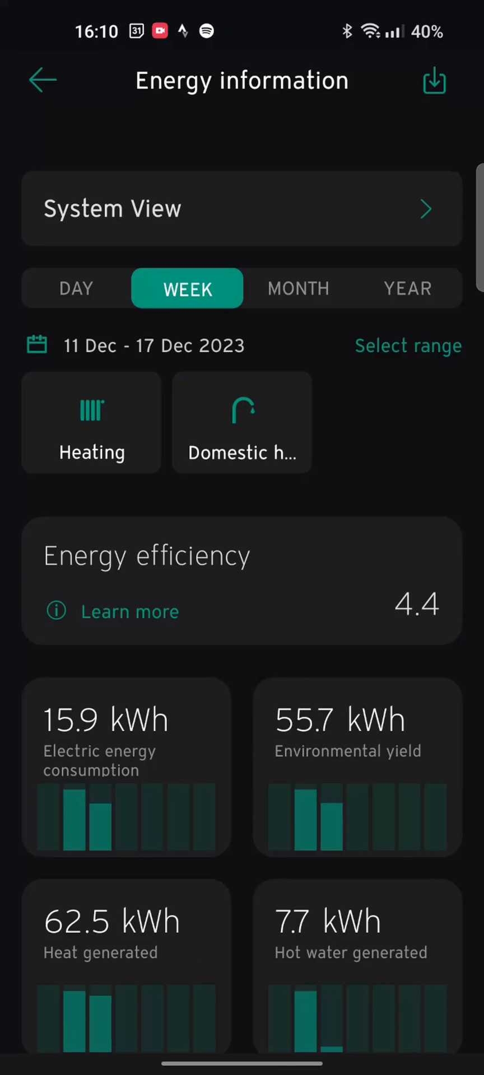
# Step: View the data-less 04–10 Dec 2023 week, then return to Zone 1's home screen
pyautogui.click(407, 345)
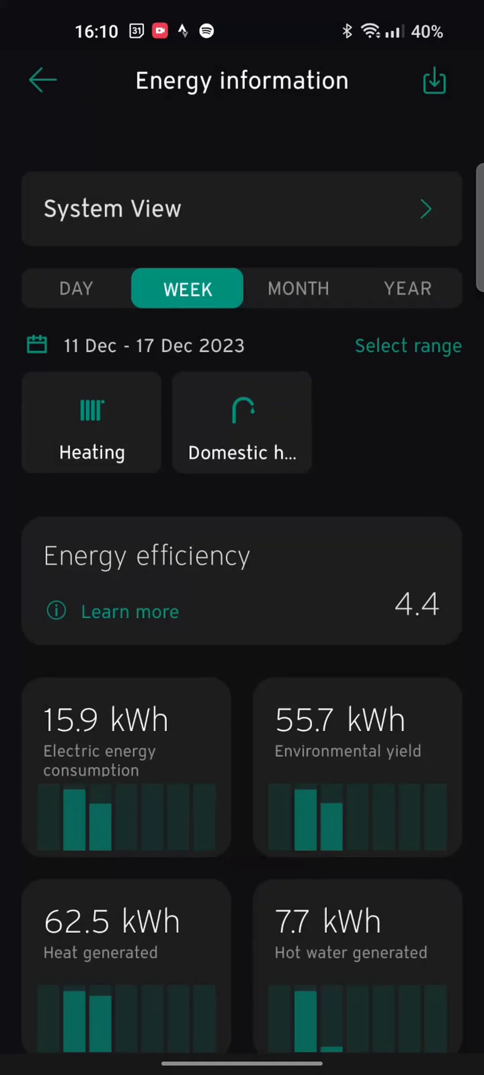
pyautogui.click(407, 345)
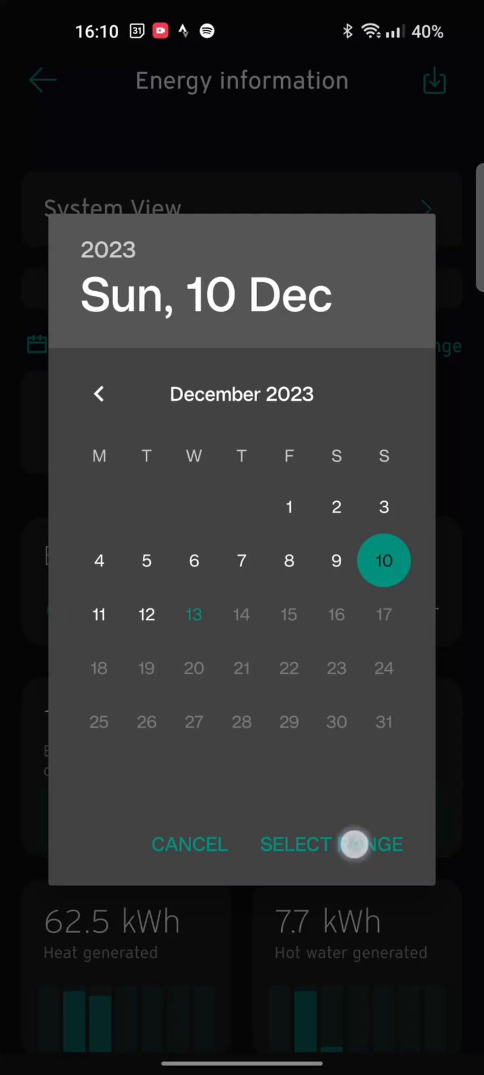
pyautogui.click(331, 844)
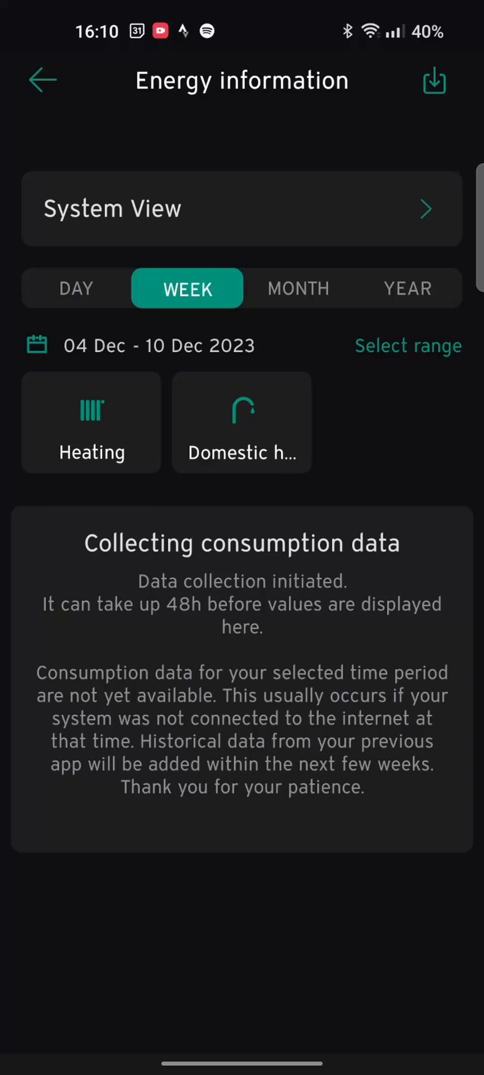
pyautogui.click(42, 80)
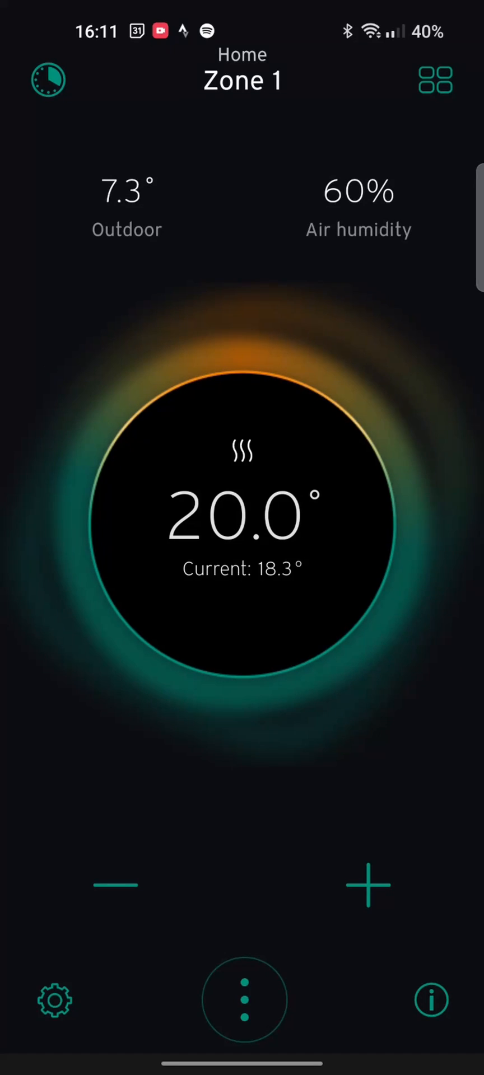
pyautogui.click(55, 999)
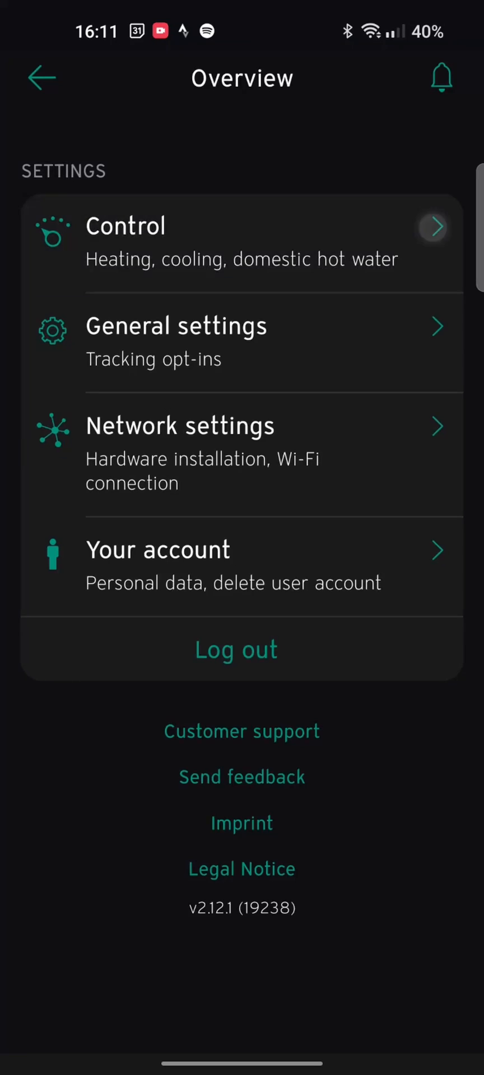
pyautogui.click(242, 242)
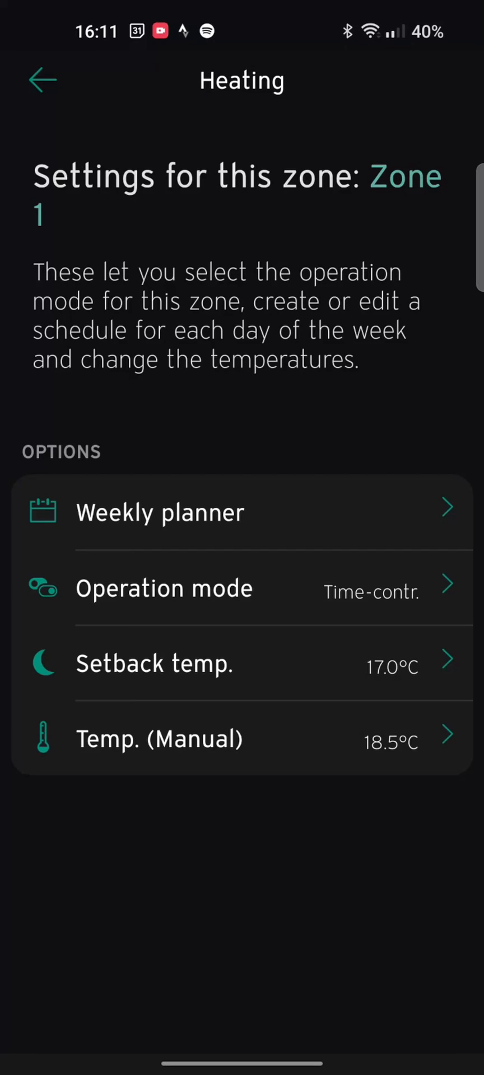
pyautogui.click(43, 80)
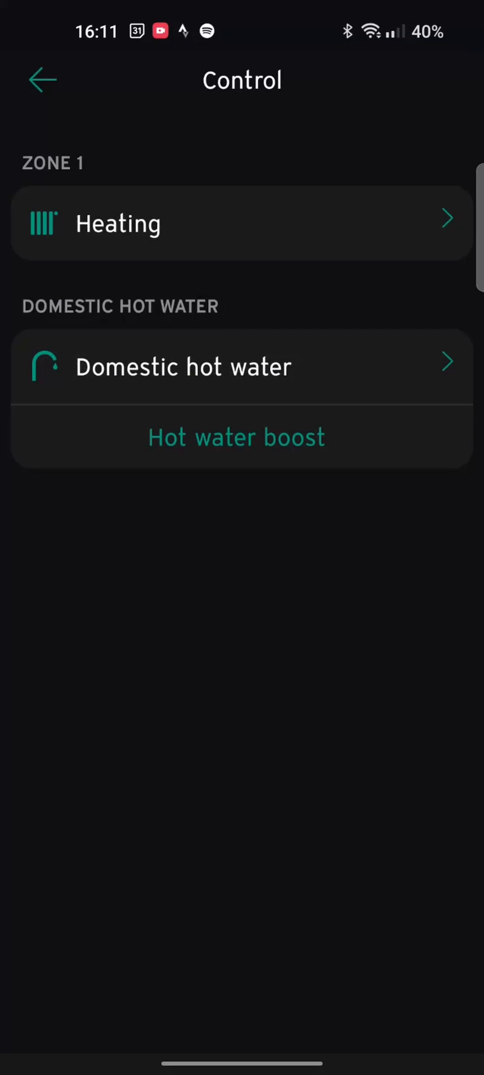
pyautogui.click(42, 80)
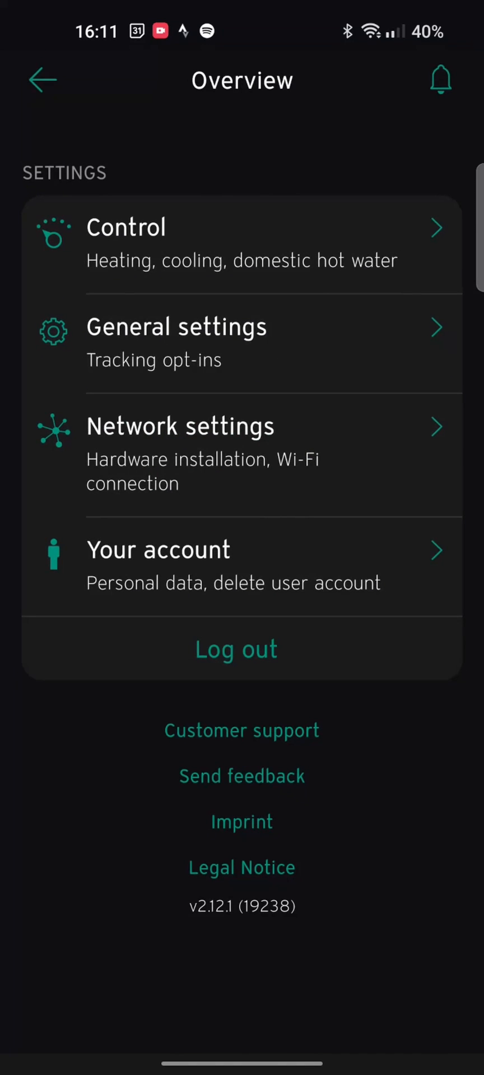
pyautogui.click(42, 79)
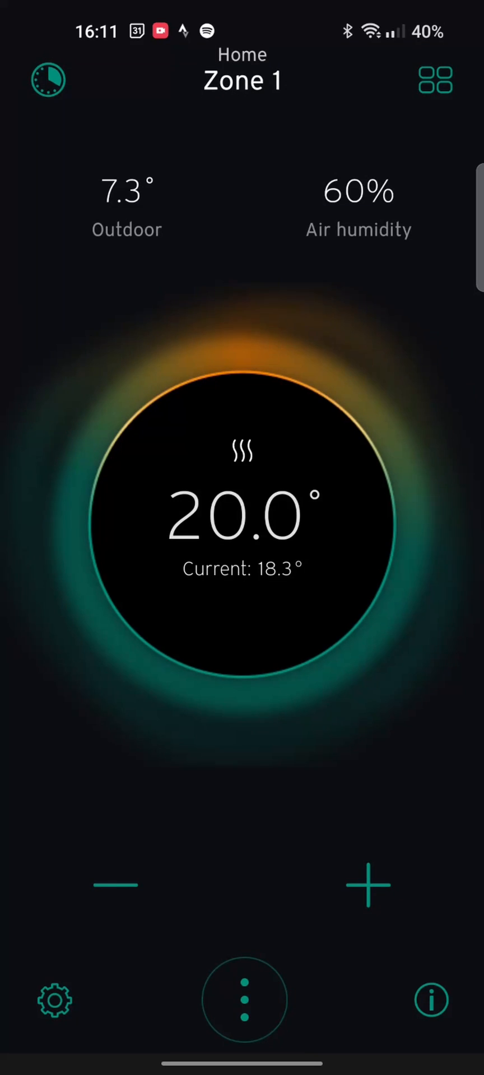
pyautogui.click(241, 1000)
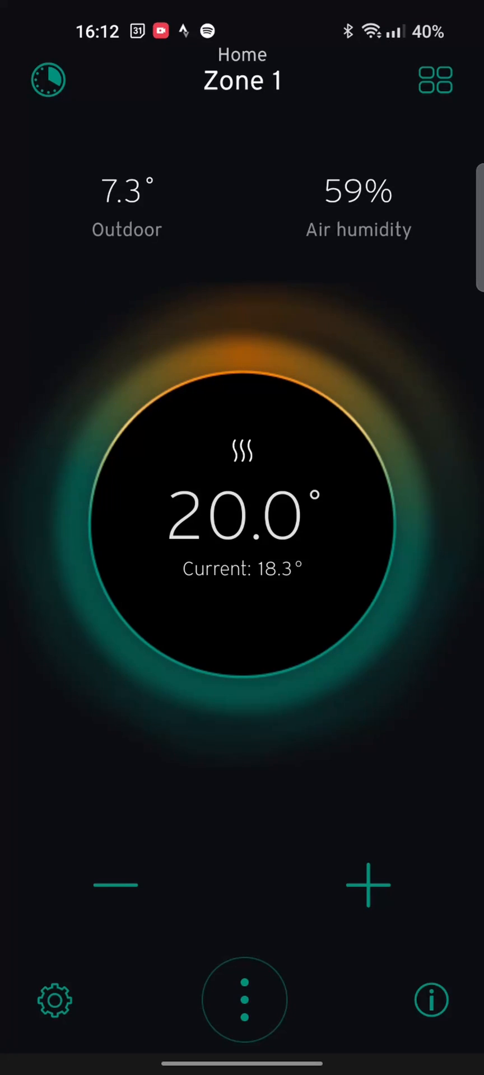
pyautogui.click(431, 999)
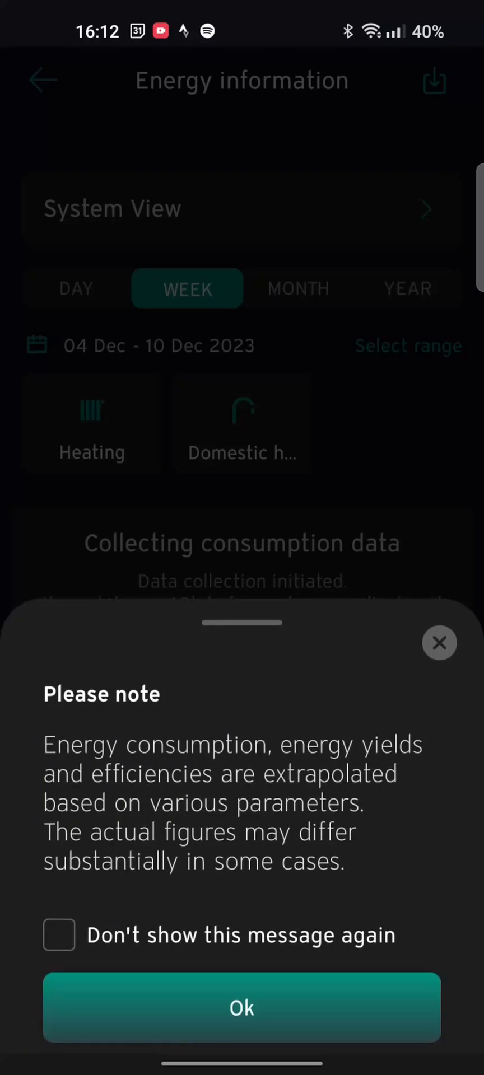
pyautogui.click(241, 1008)
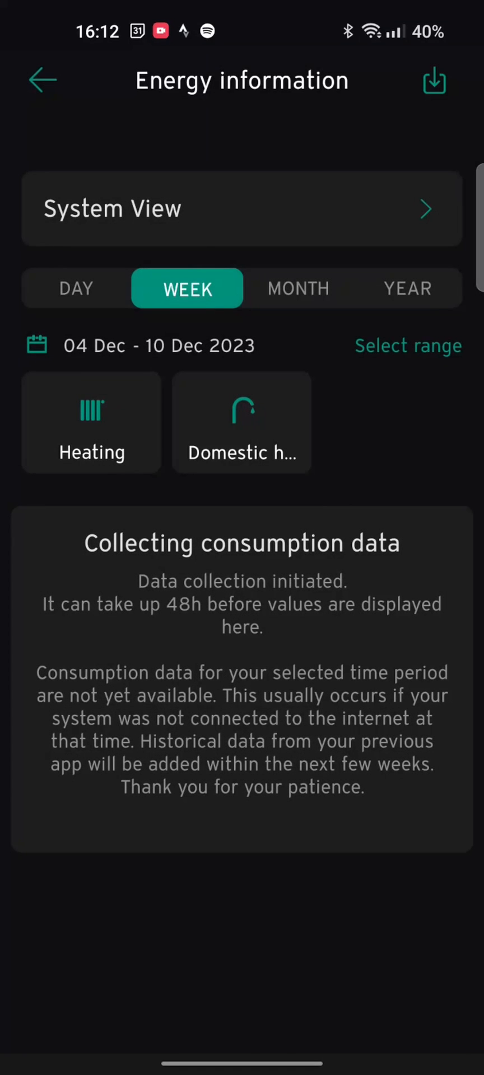
pyautogui.click(42, 79)
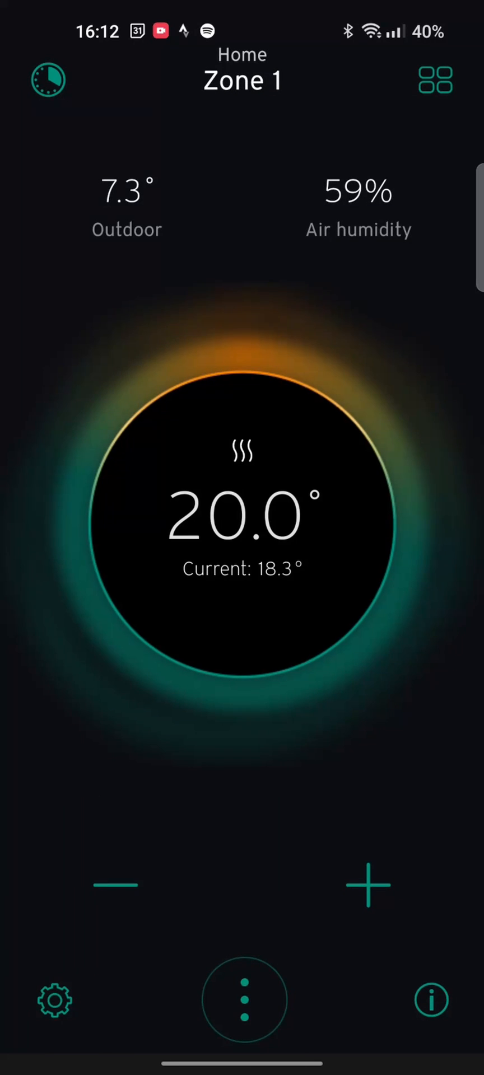